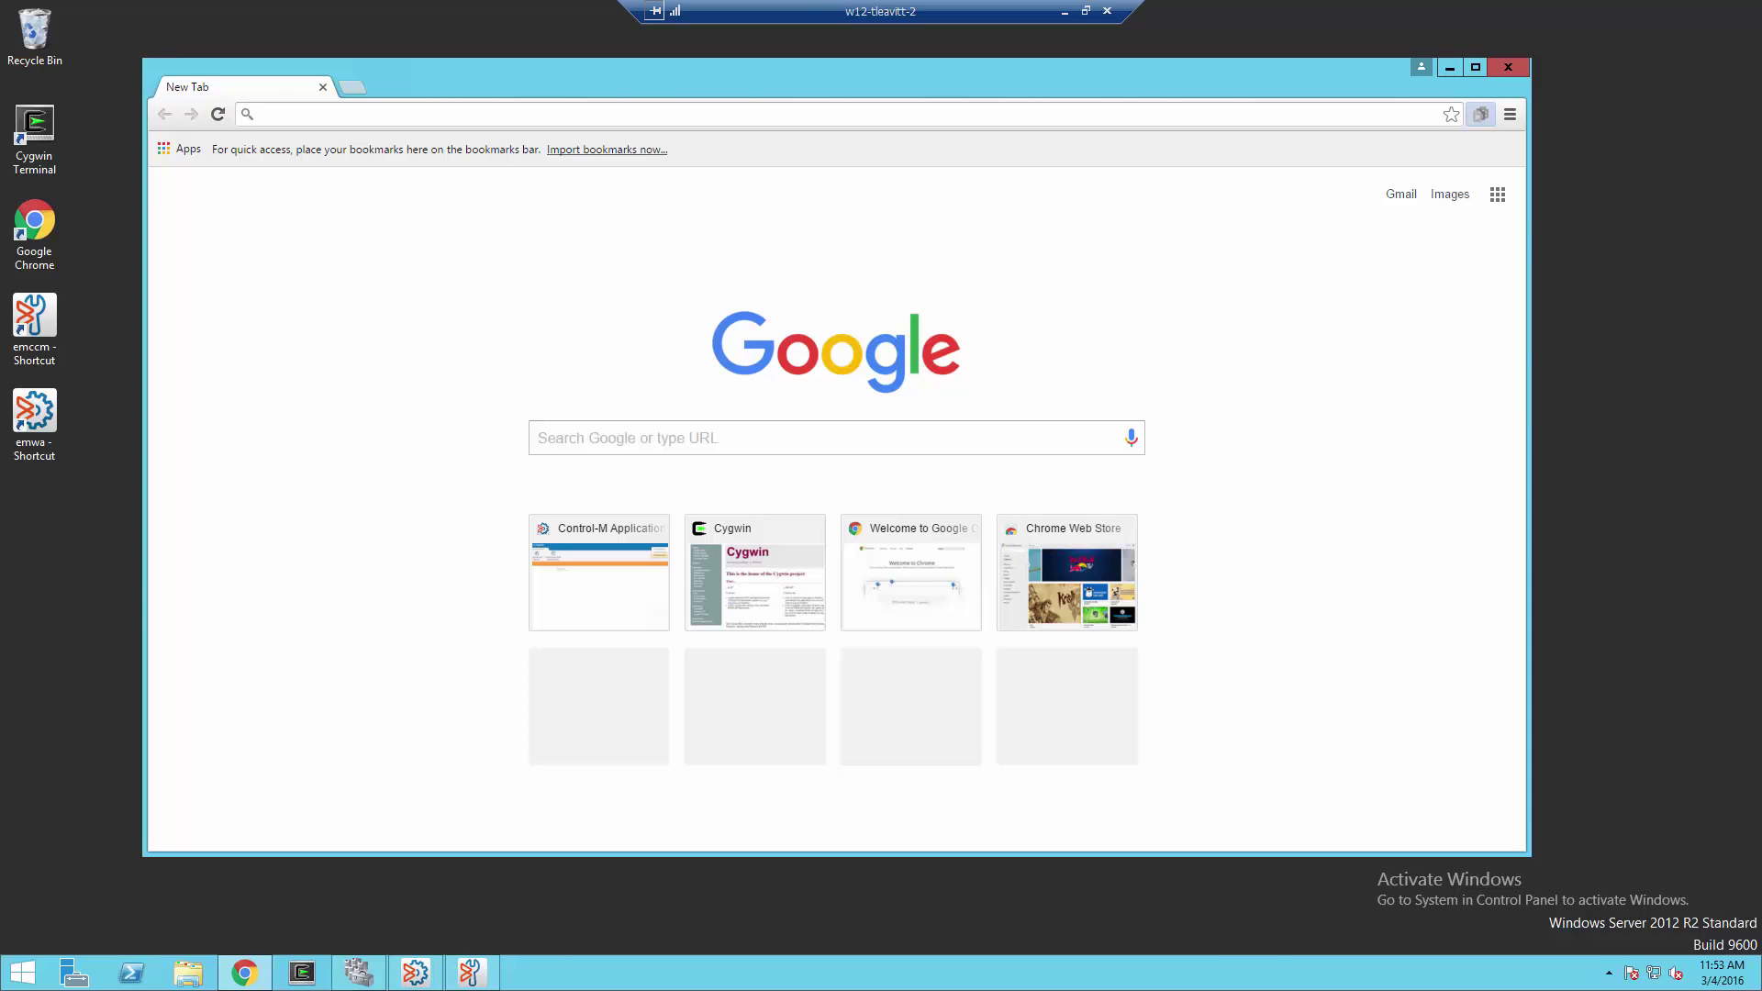
{"action": "left_click", "coordinate": [263, 112]}
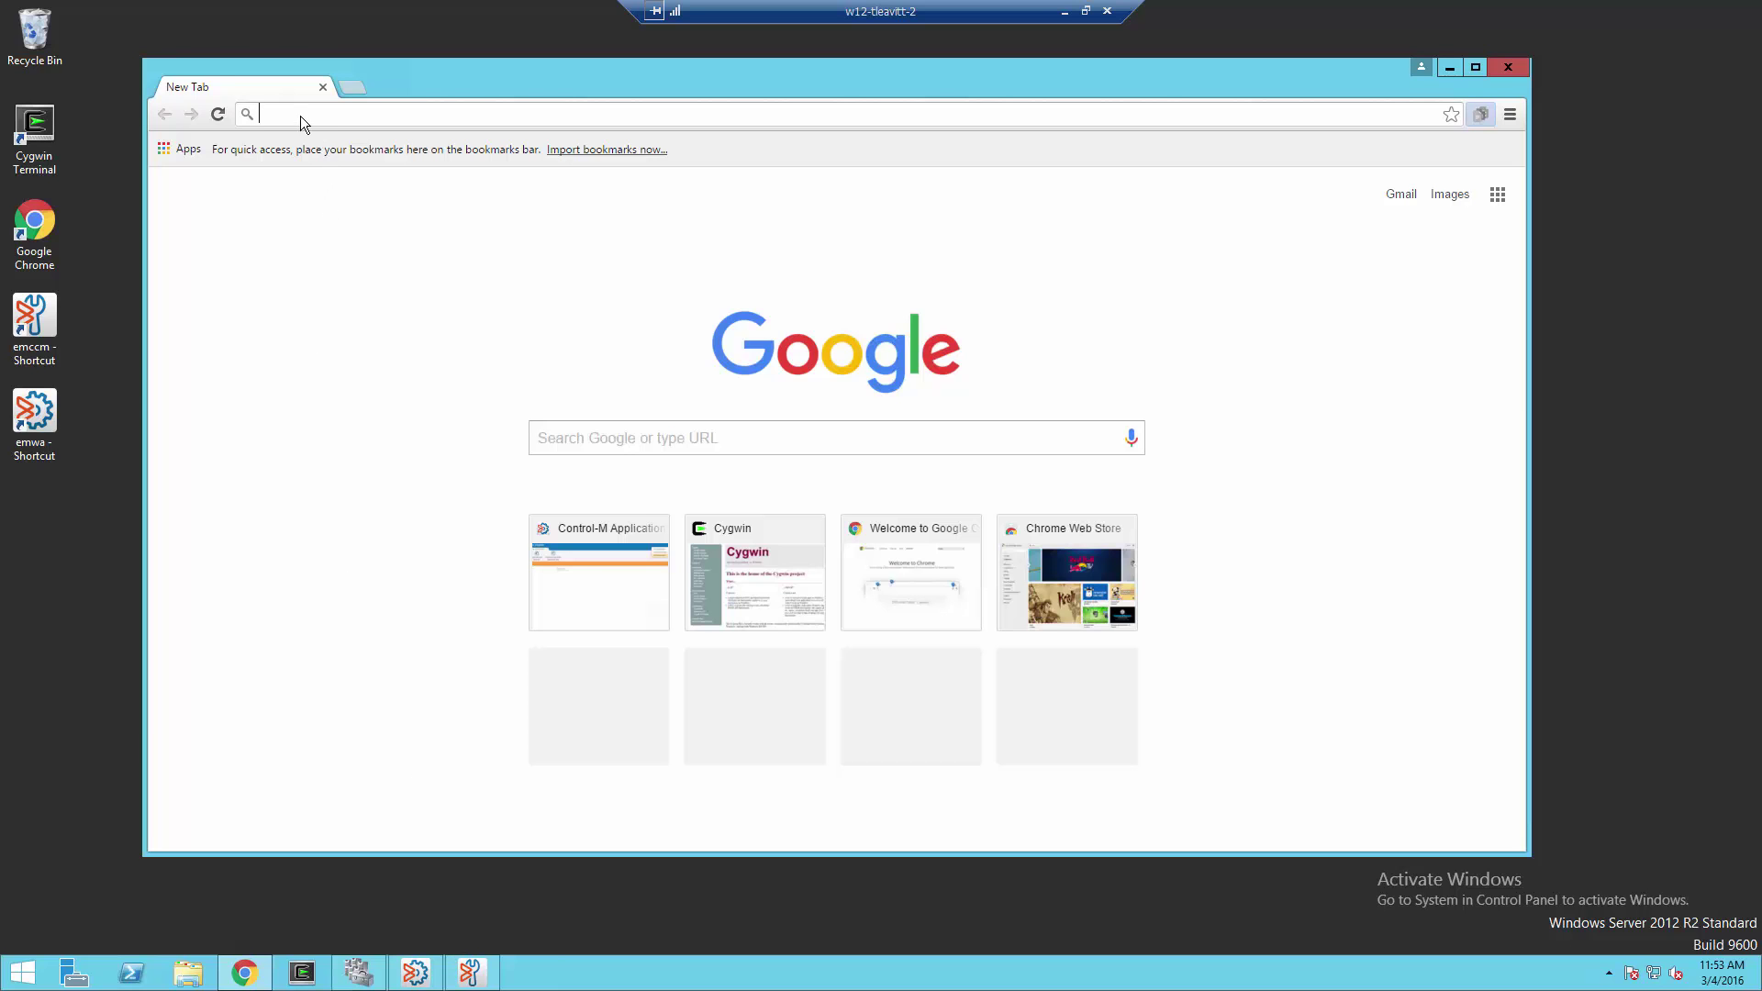
{"action": "type", "text": "https://api-s5.postini.com/dl/api/automatedbatch.wsdl"}
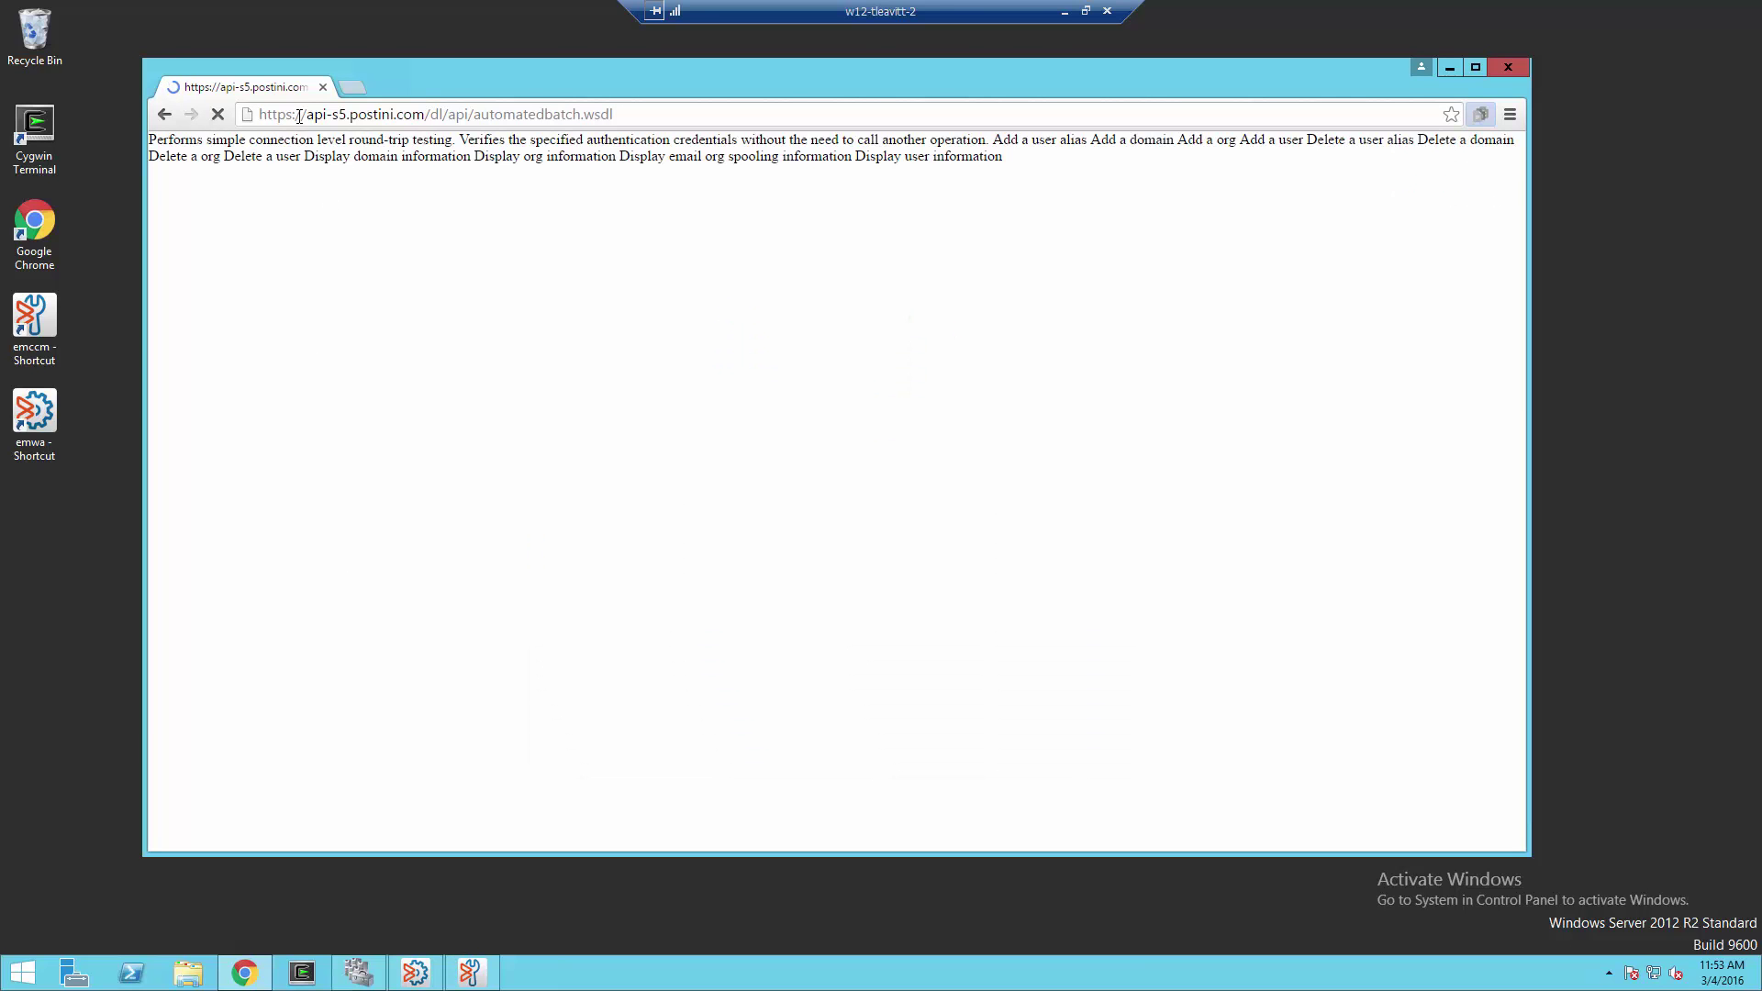
{"action": "left_click", "coordinate": [218, 114]}
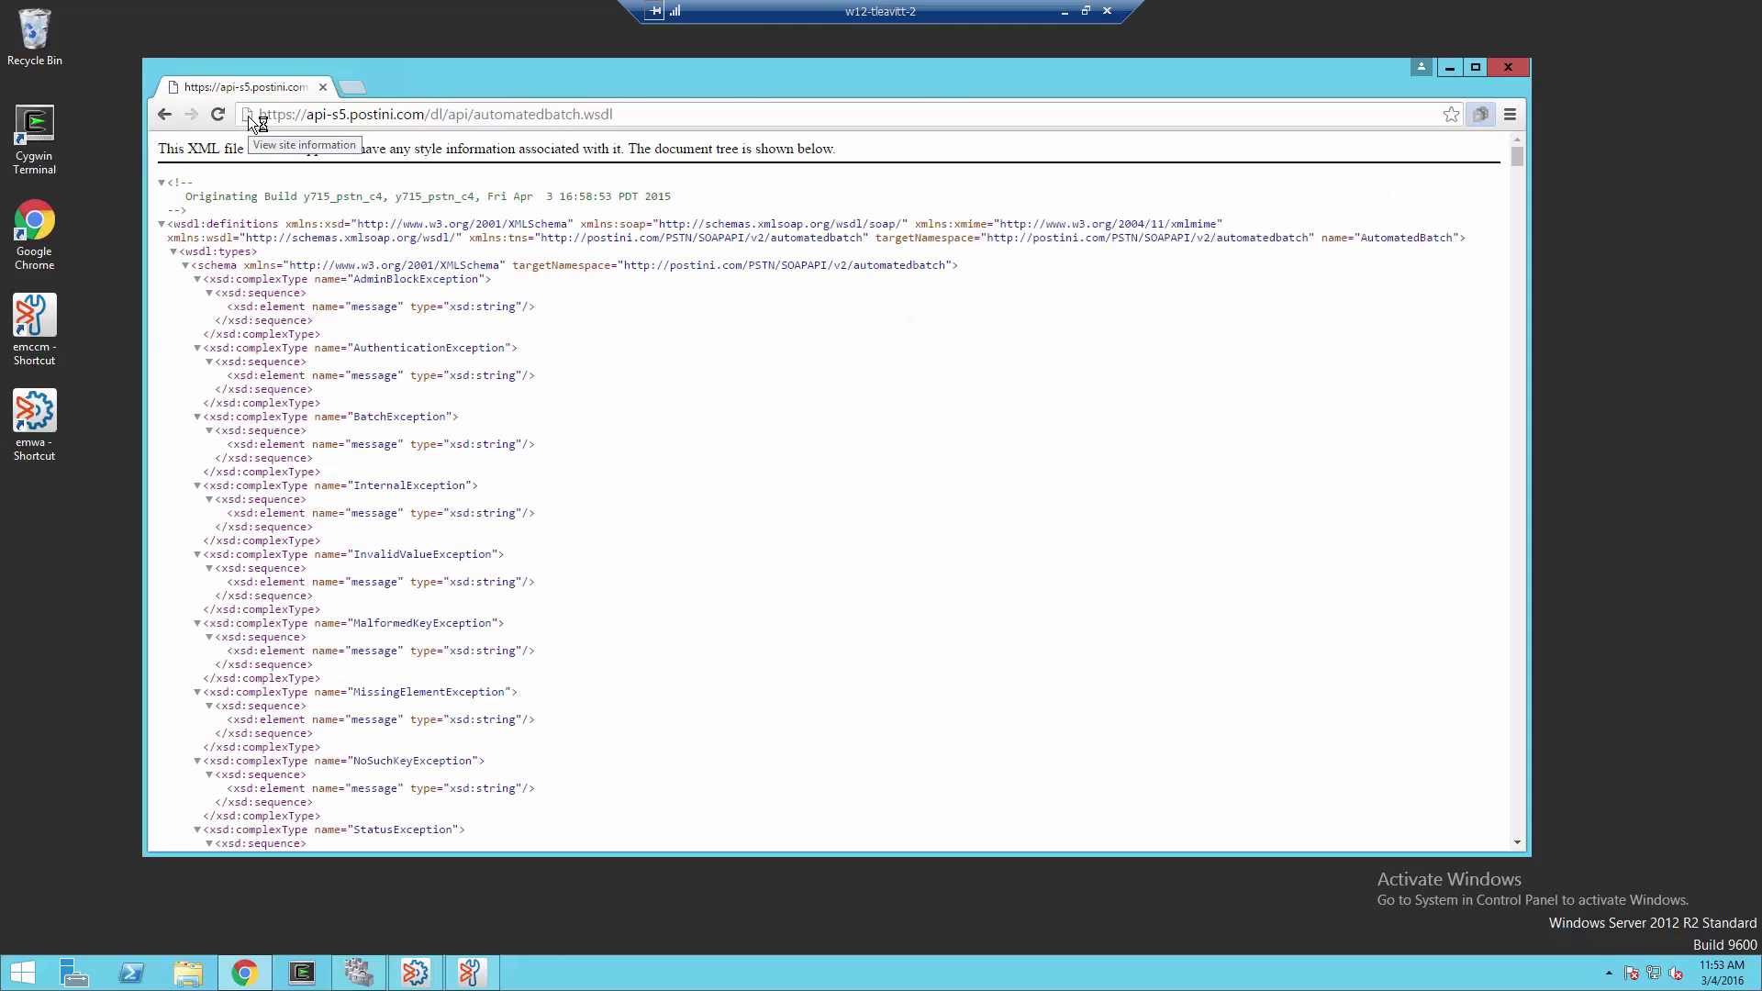
- From the padlock's certificate details, start Copy to File for the api-s5.postini.com certificate
{"action": "left_click", "coordinate": [250, 114]}
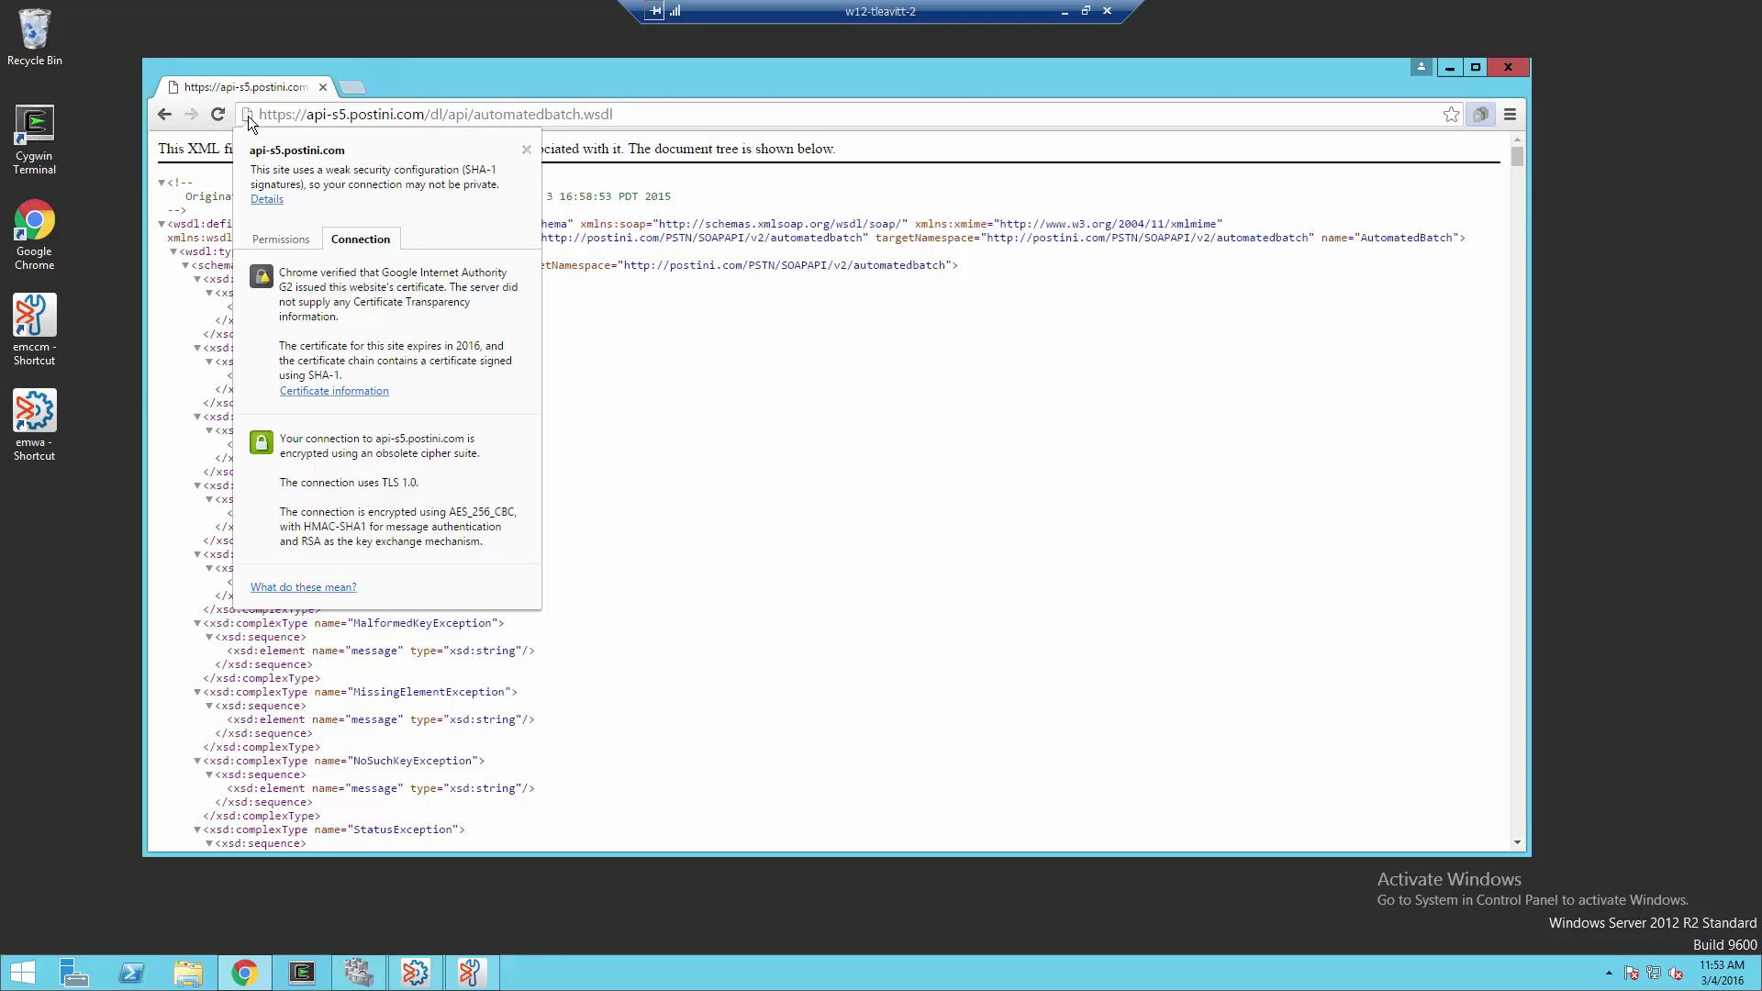
{"action": "mouse_move", "coordinate": [350, 399]}
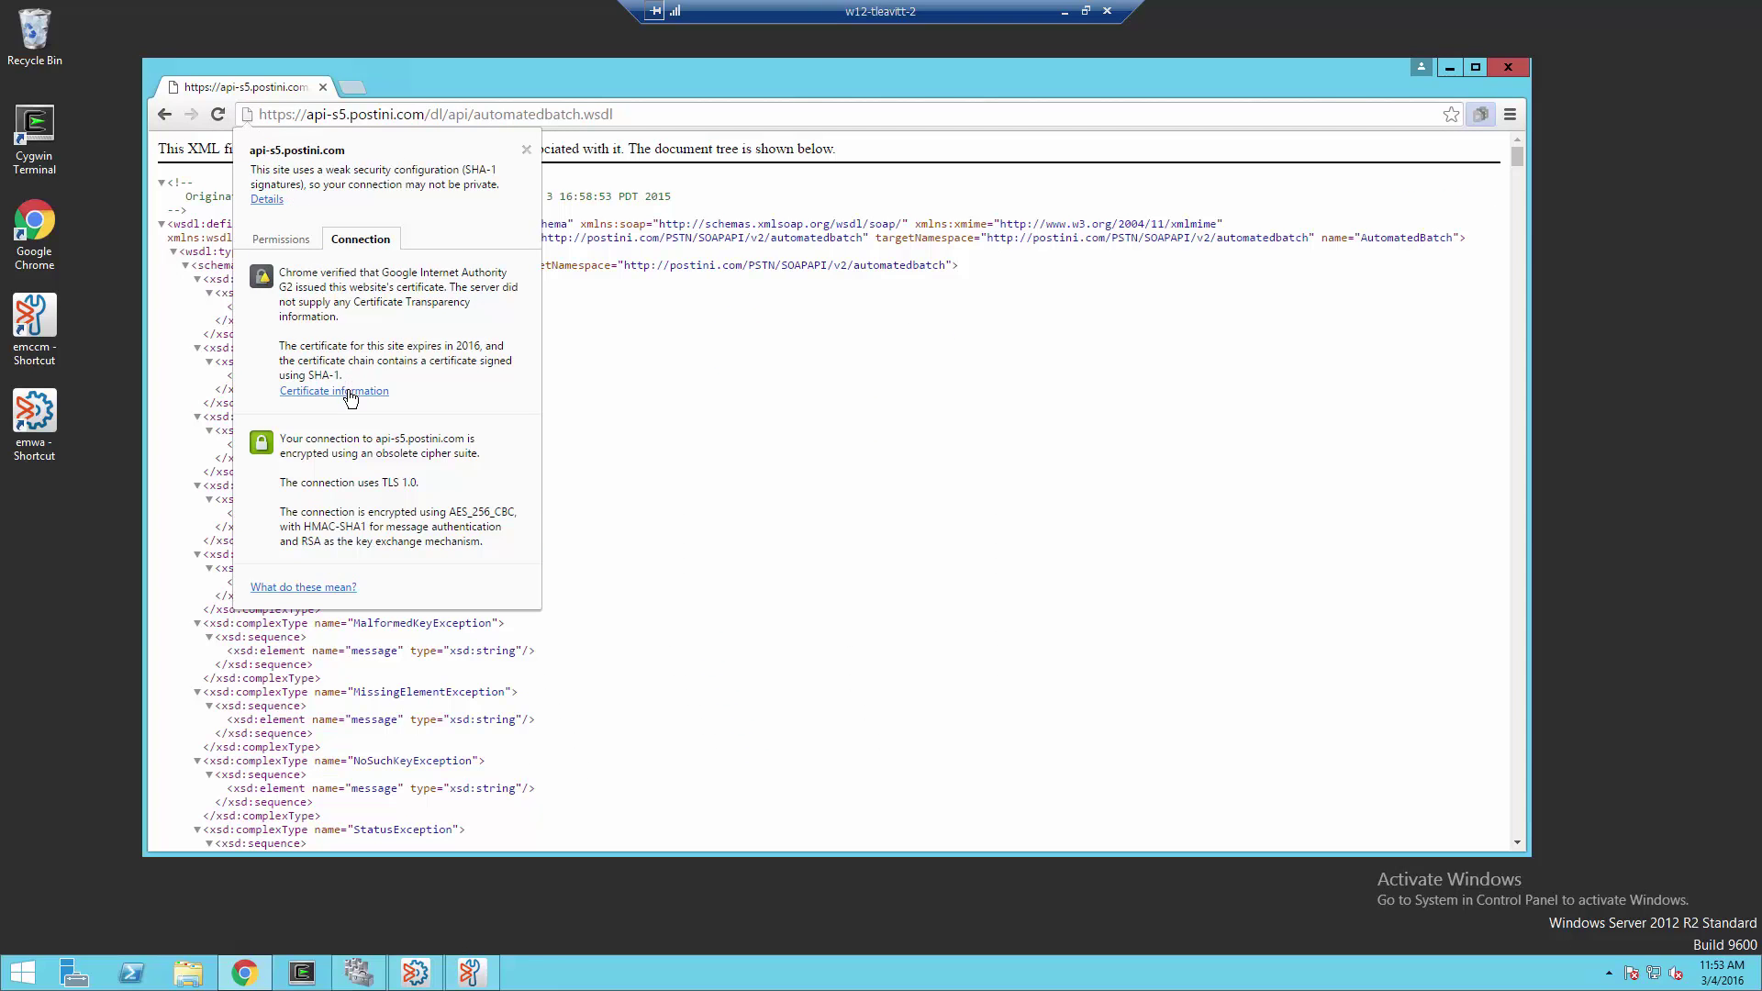
{"action": "left_click", "coordinate": [332, 390]}
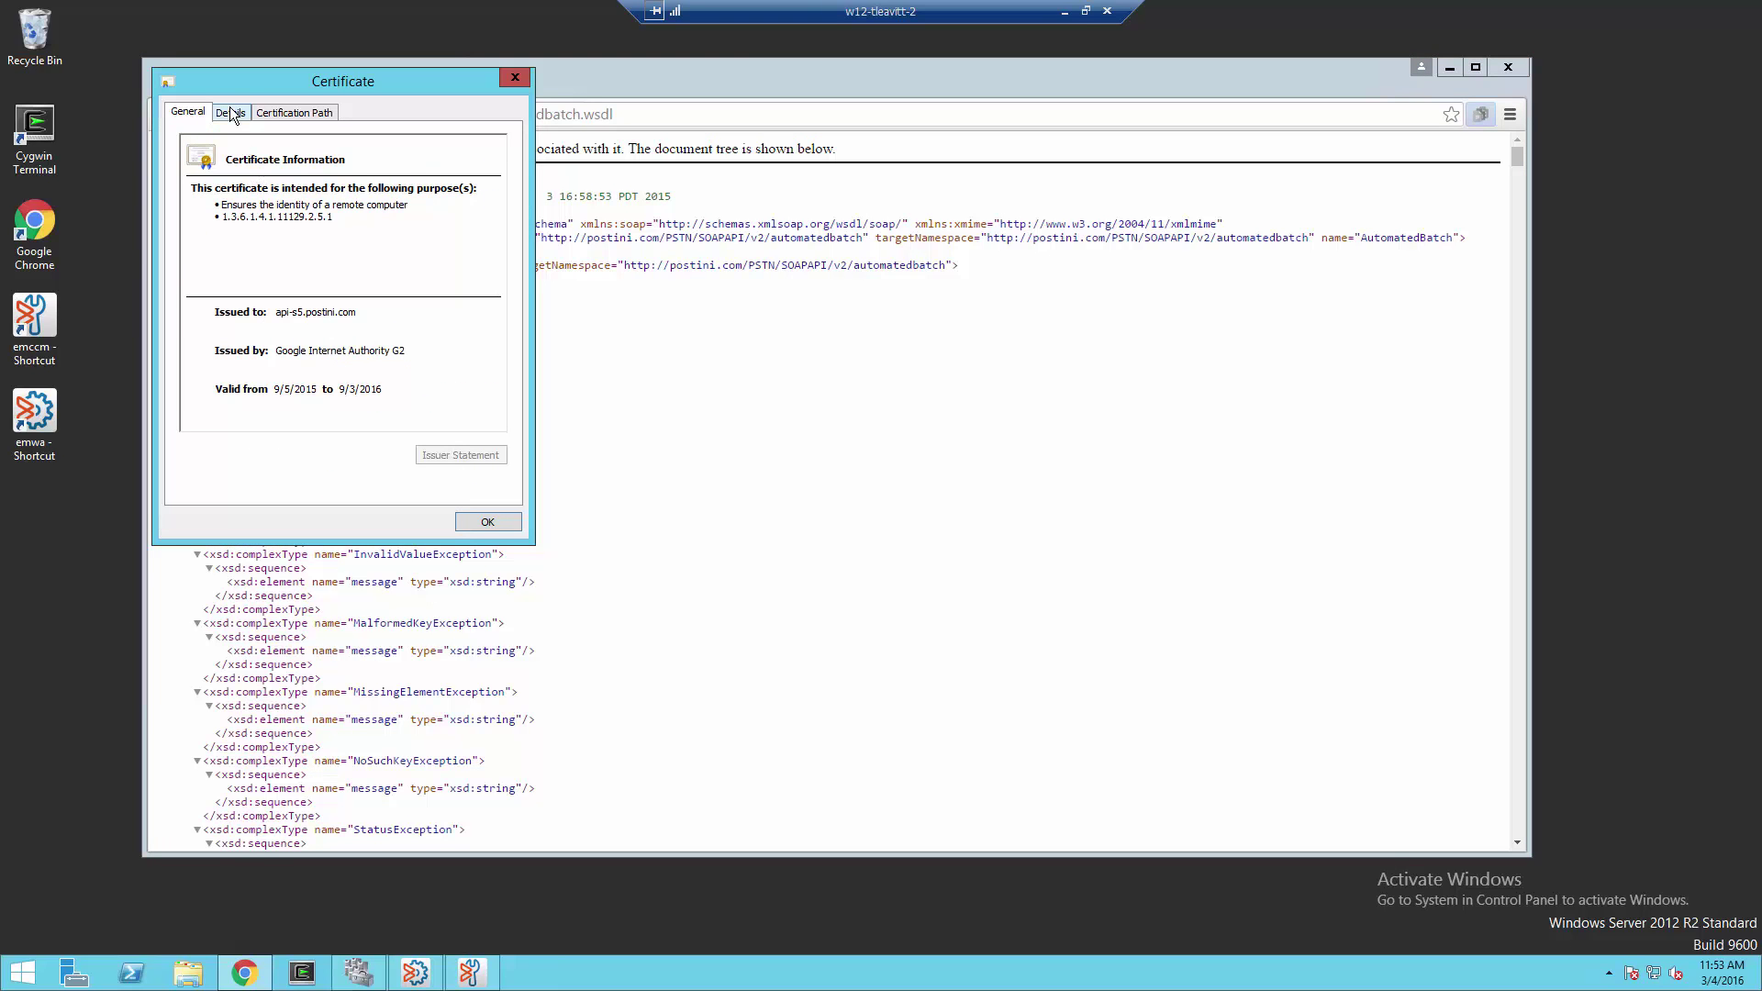
{"action": "left_click", "coordinate": [229, 111]}
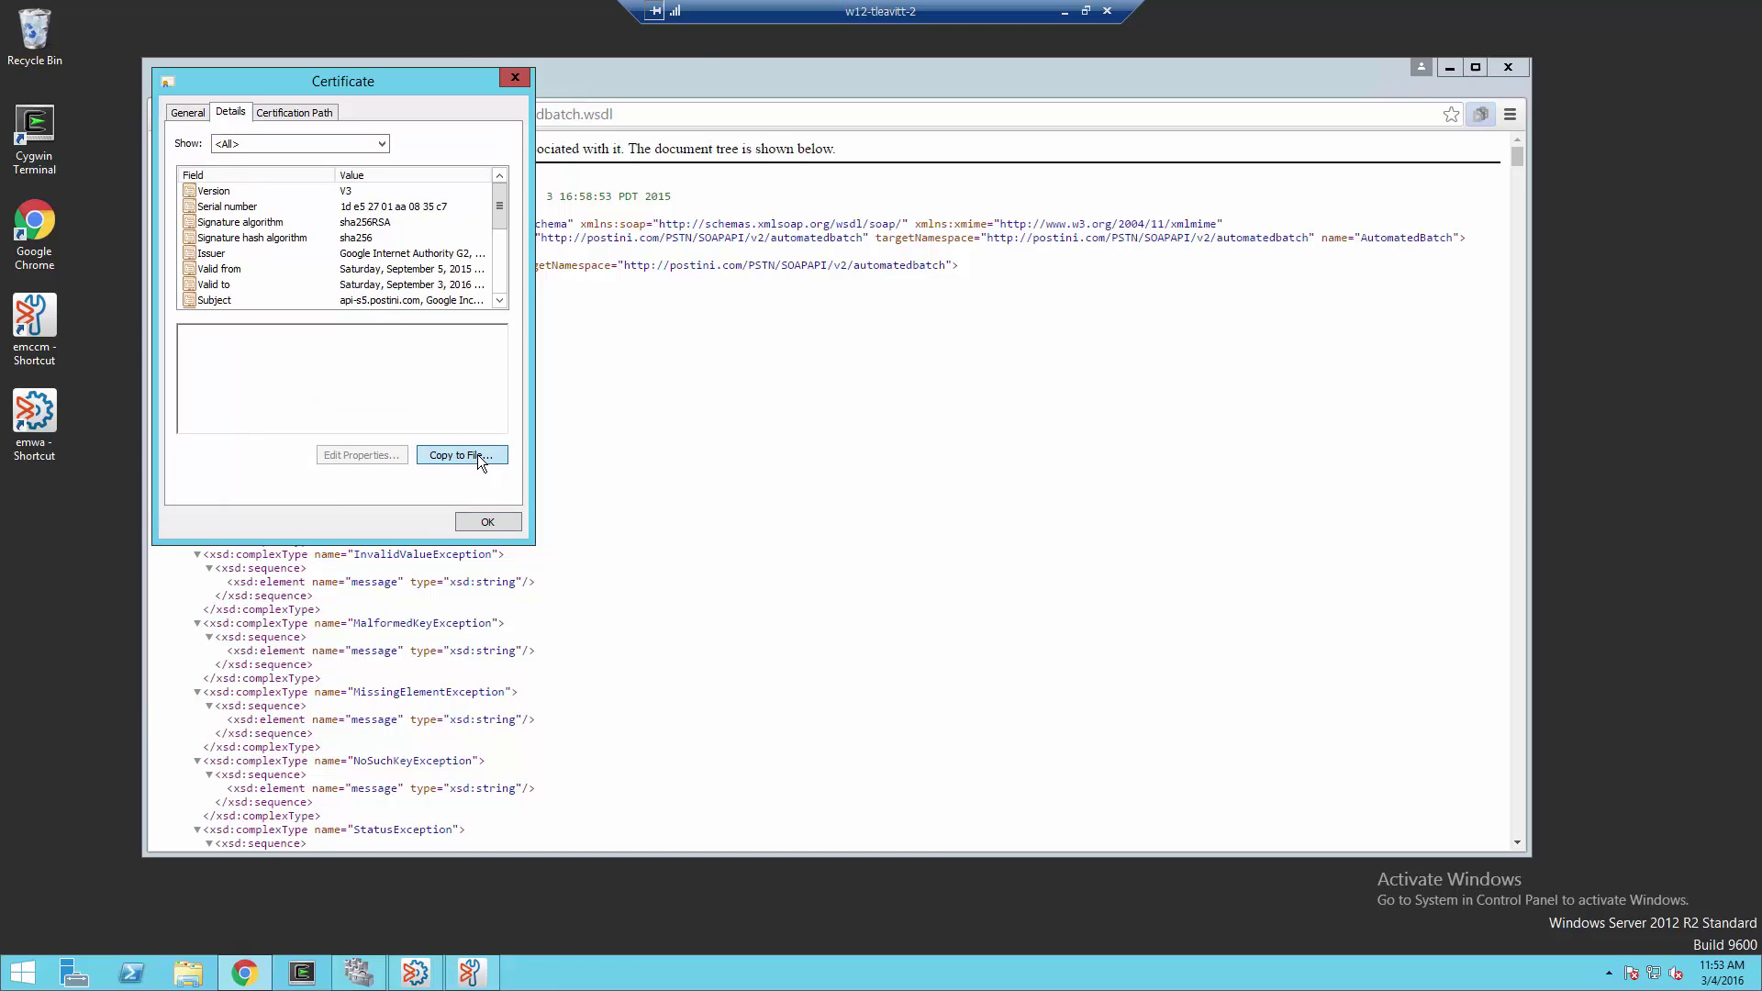
{"action": "left_click", "coordinate": [461, 455]}
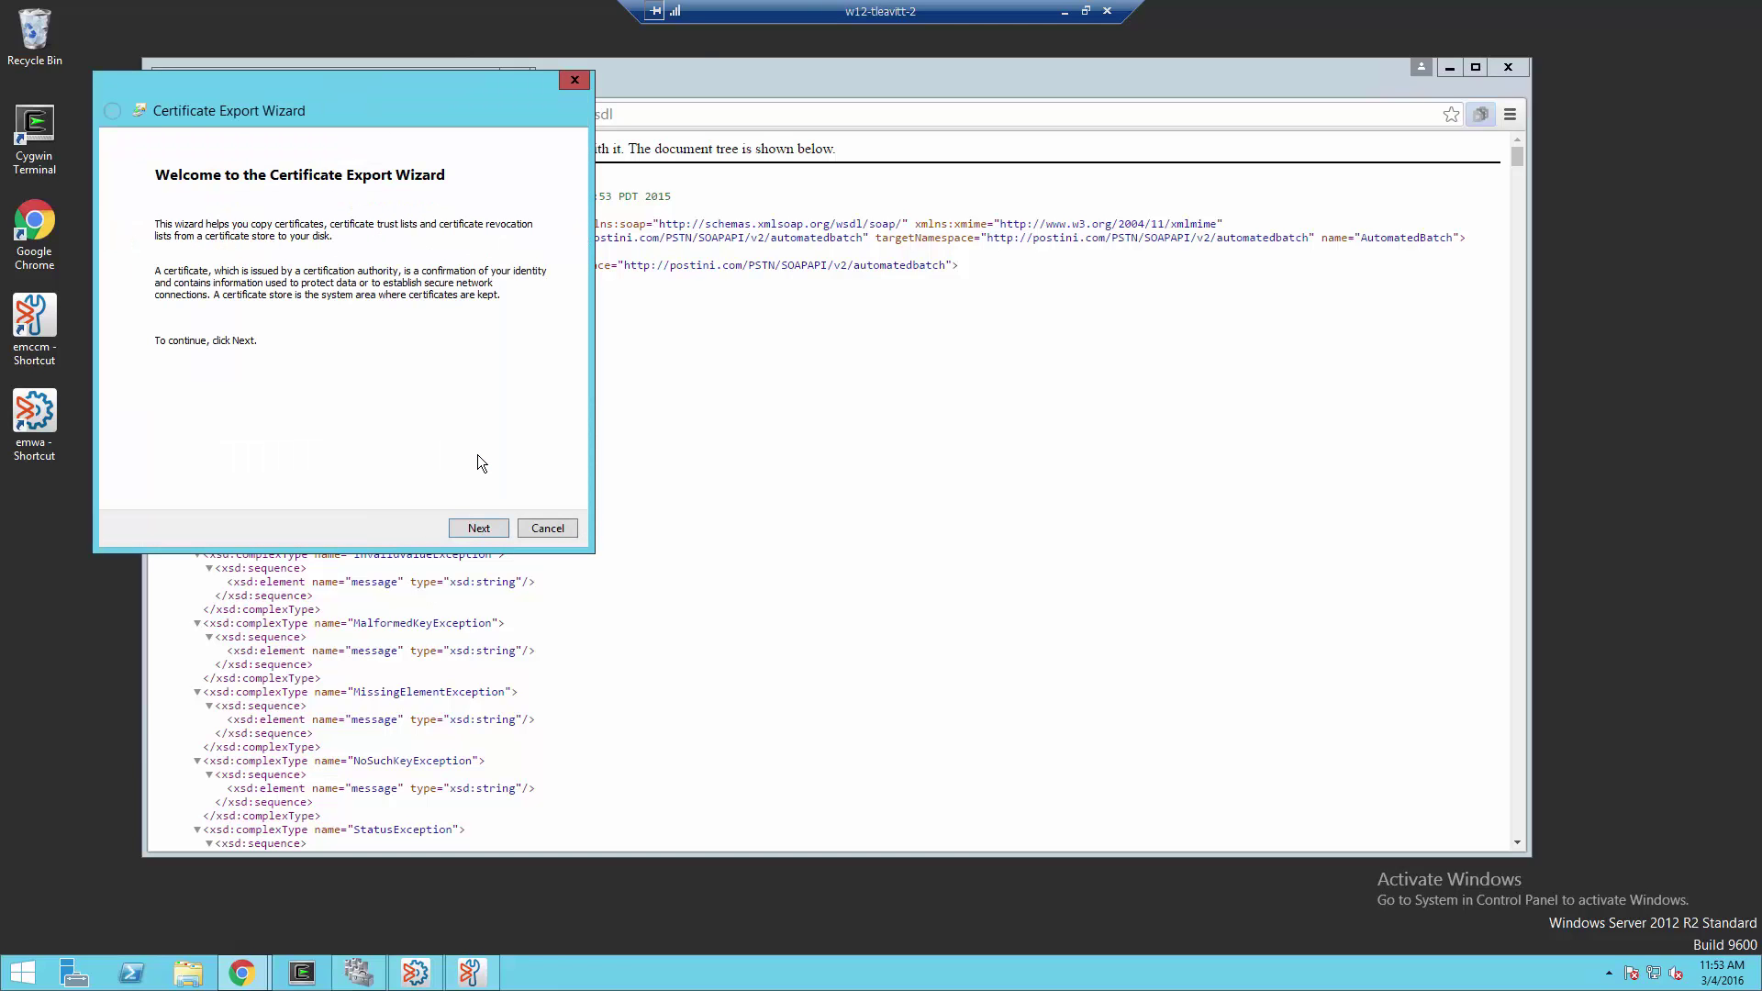
- Export the certificate as Base-64 encoded X.509 to c:\temp\google.cer and dismiss the success message
{"action": "left_click", "coordinate": [478, 529]}
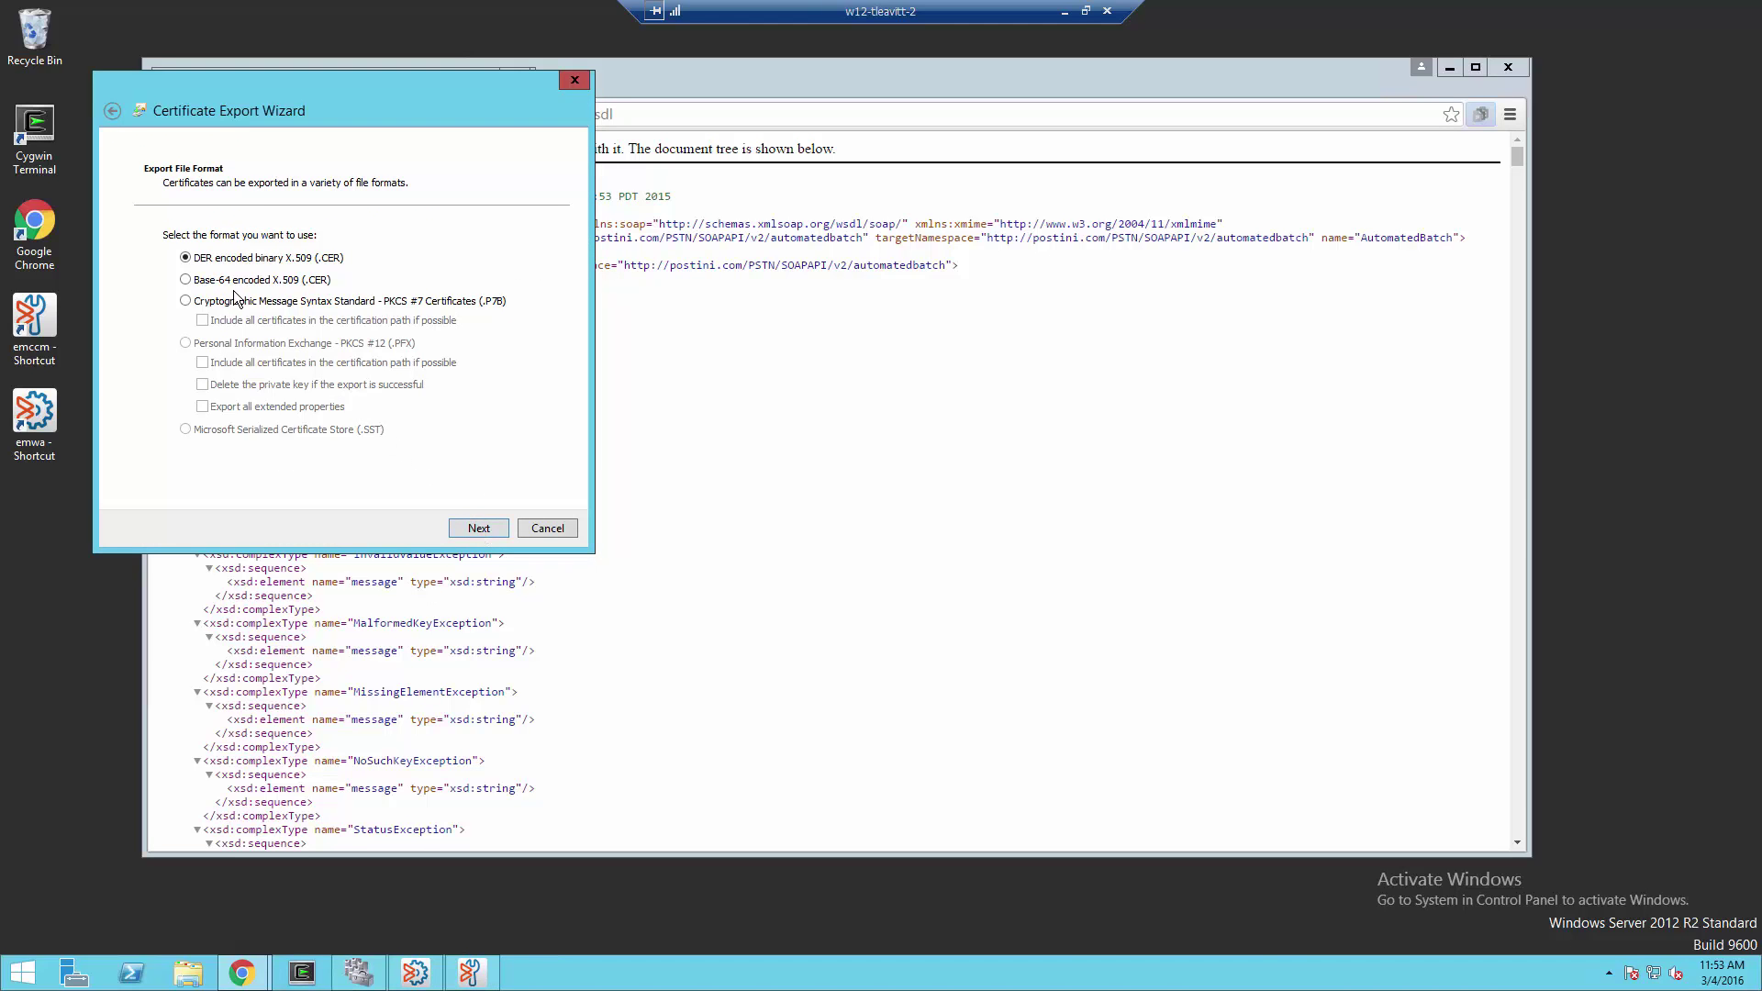
{"action": "left_click", "coordinate": [185, 279]}
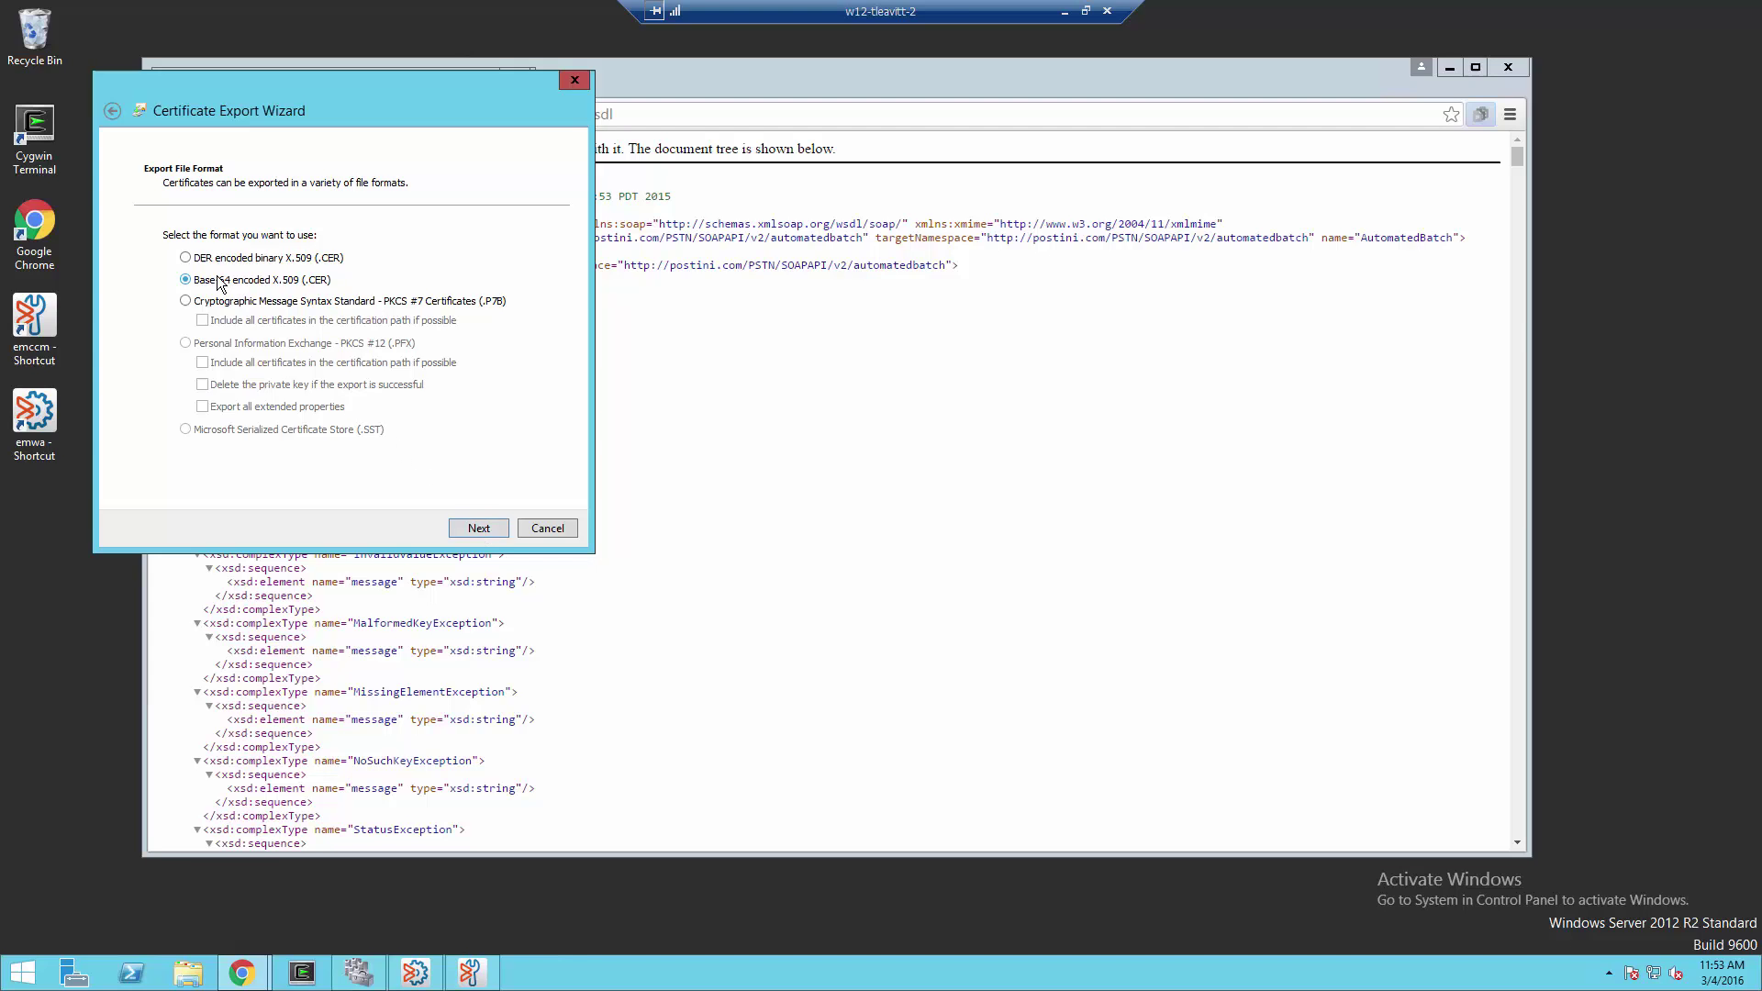
{"action": "left_click", "coordinate": [185, 279]}
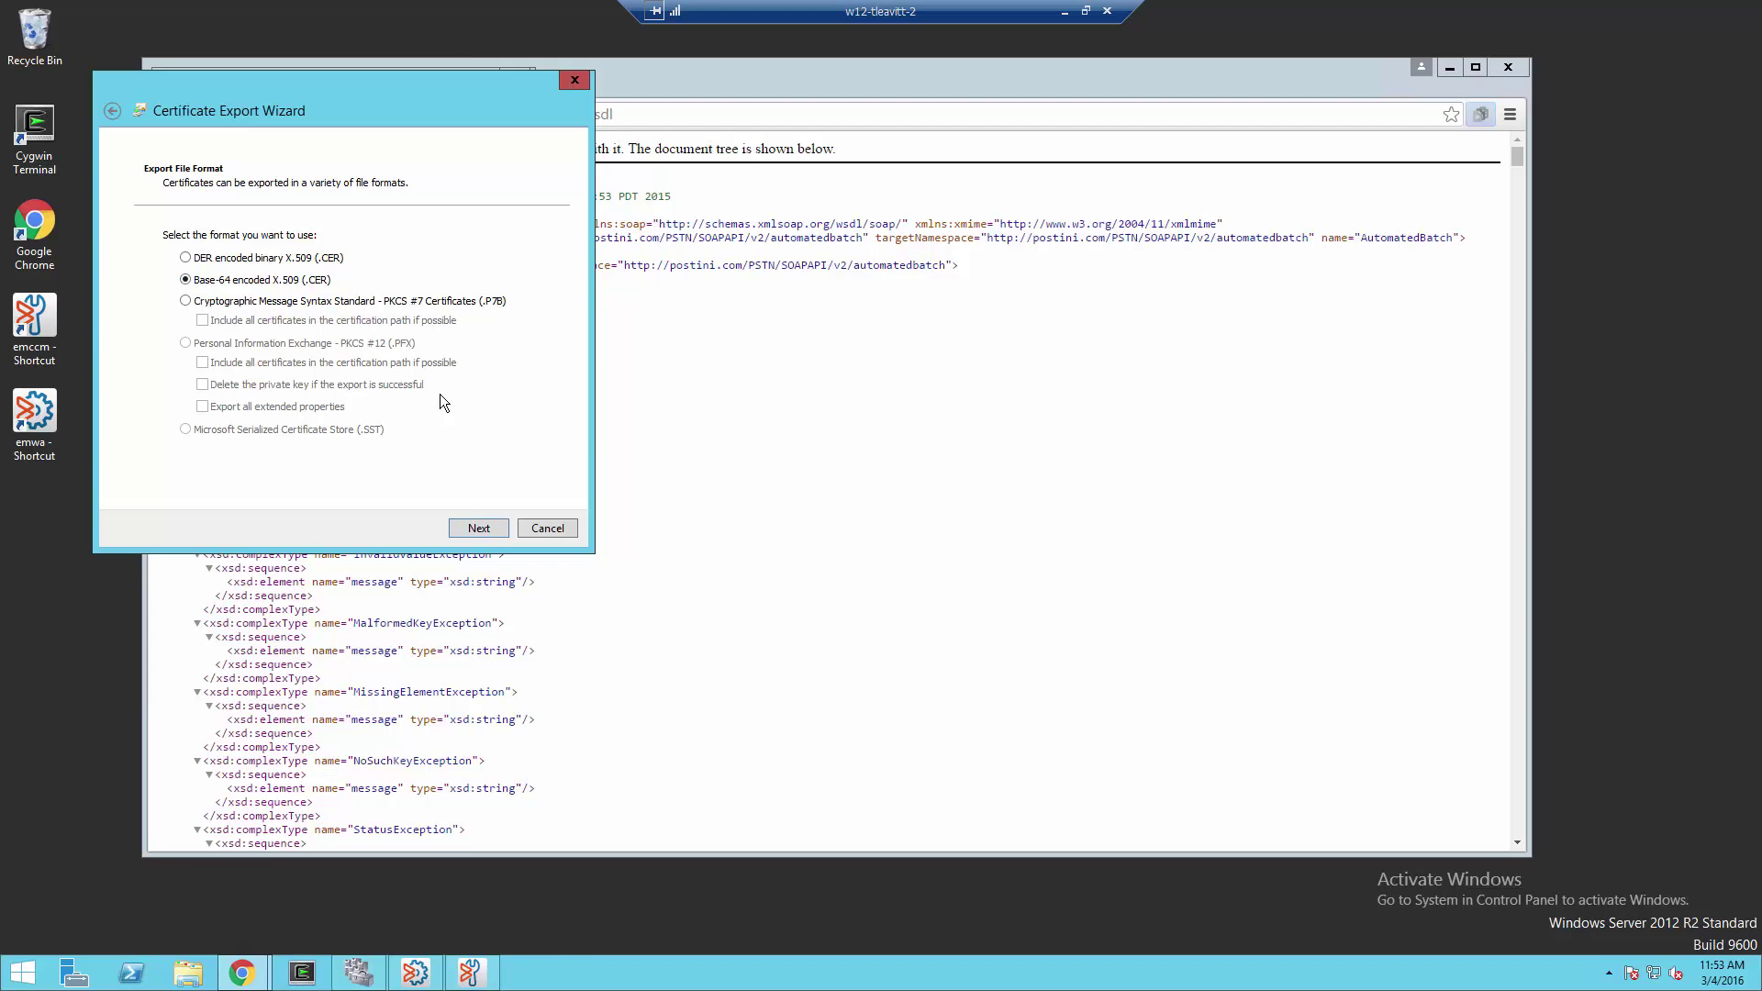
{"action": "left_click", "coordinate": [478, 529]}
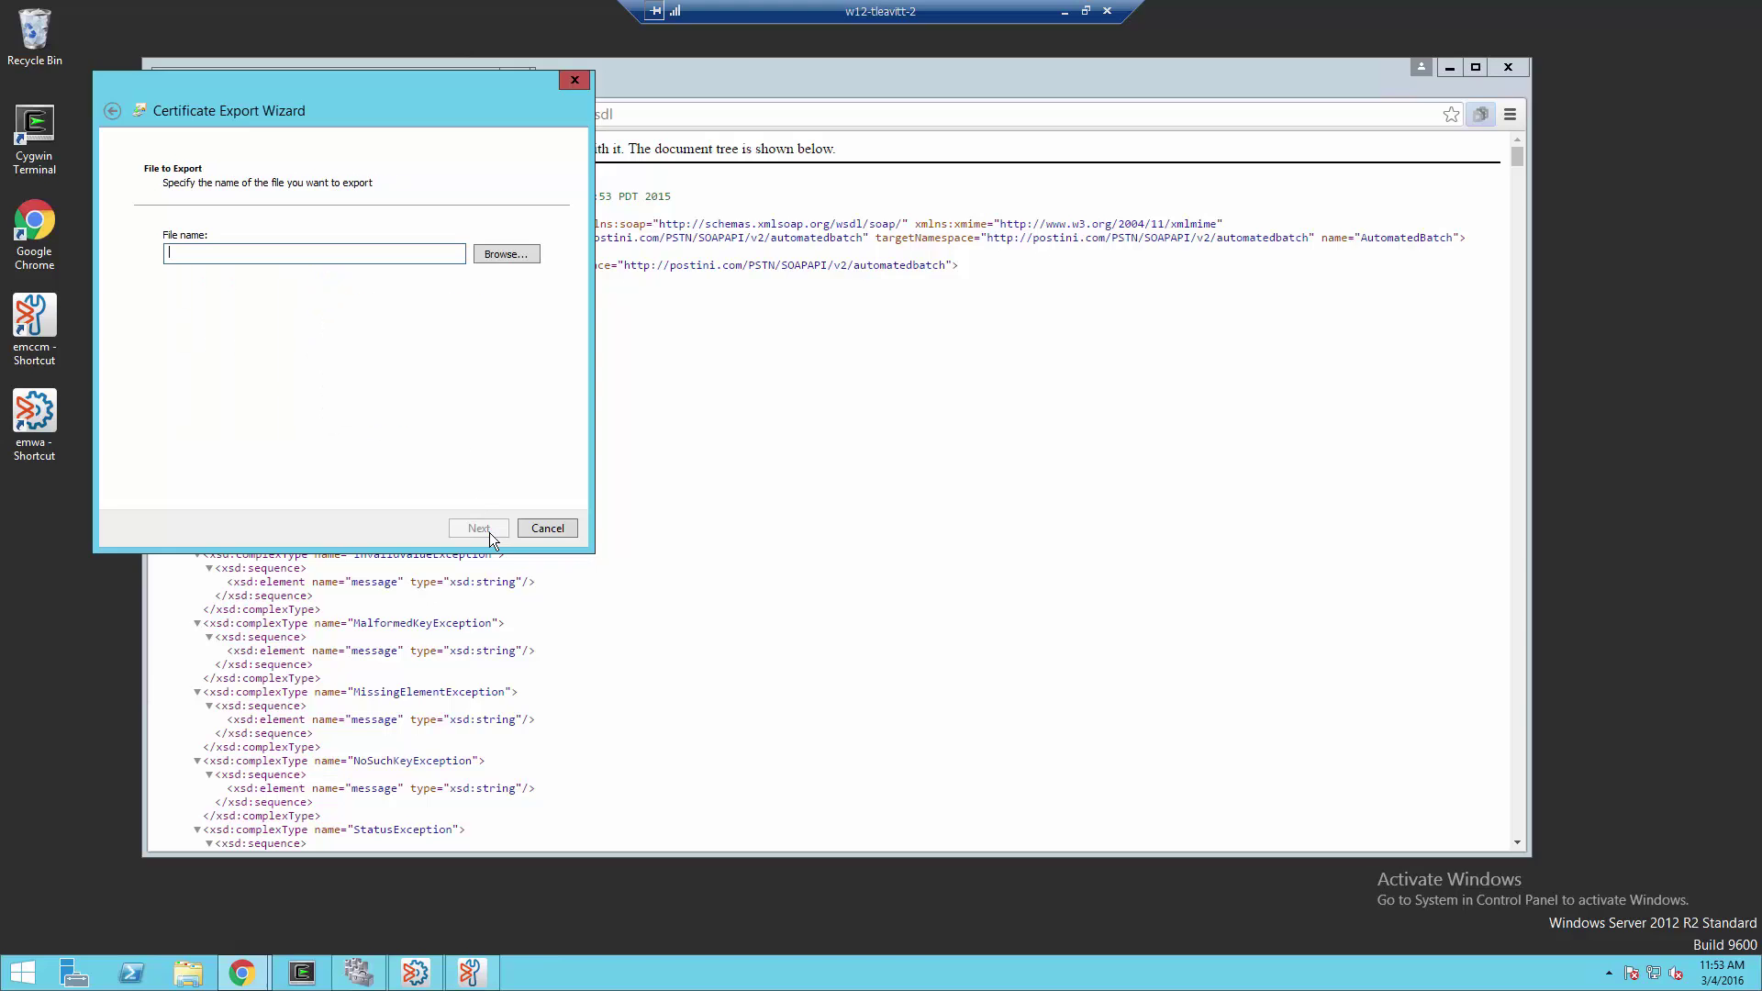
{"action": "type", "text": "c:\\temp\\"}
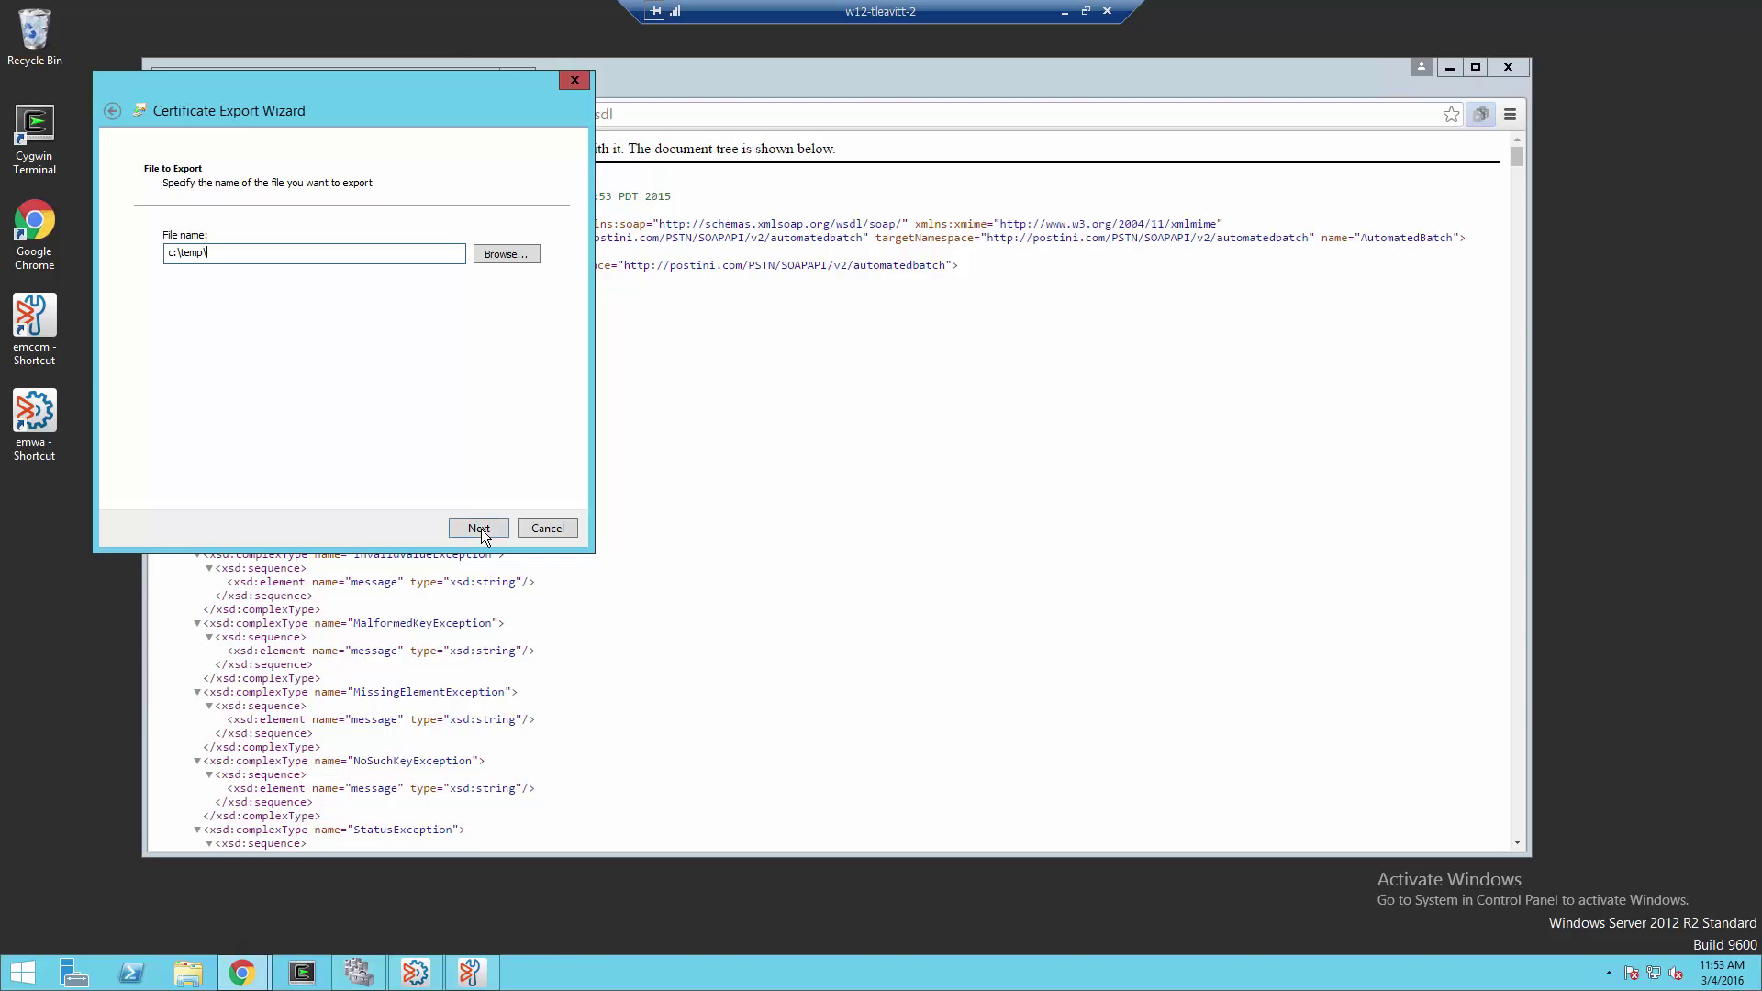
{"action": "type", "text": "google"}
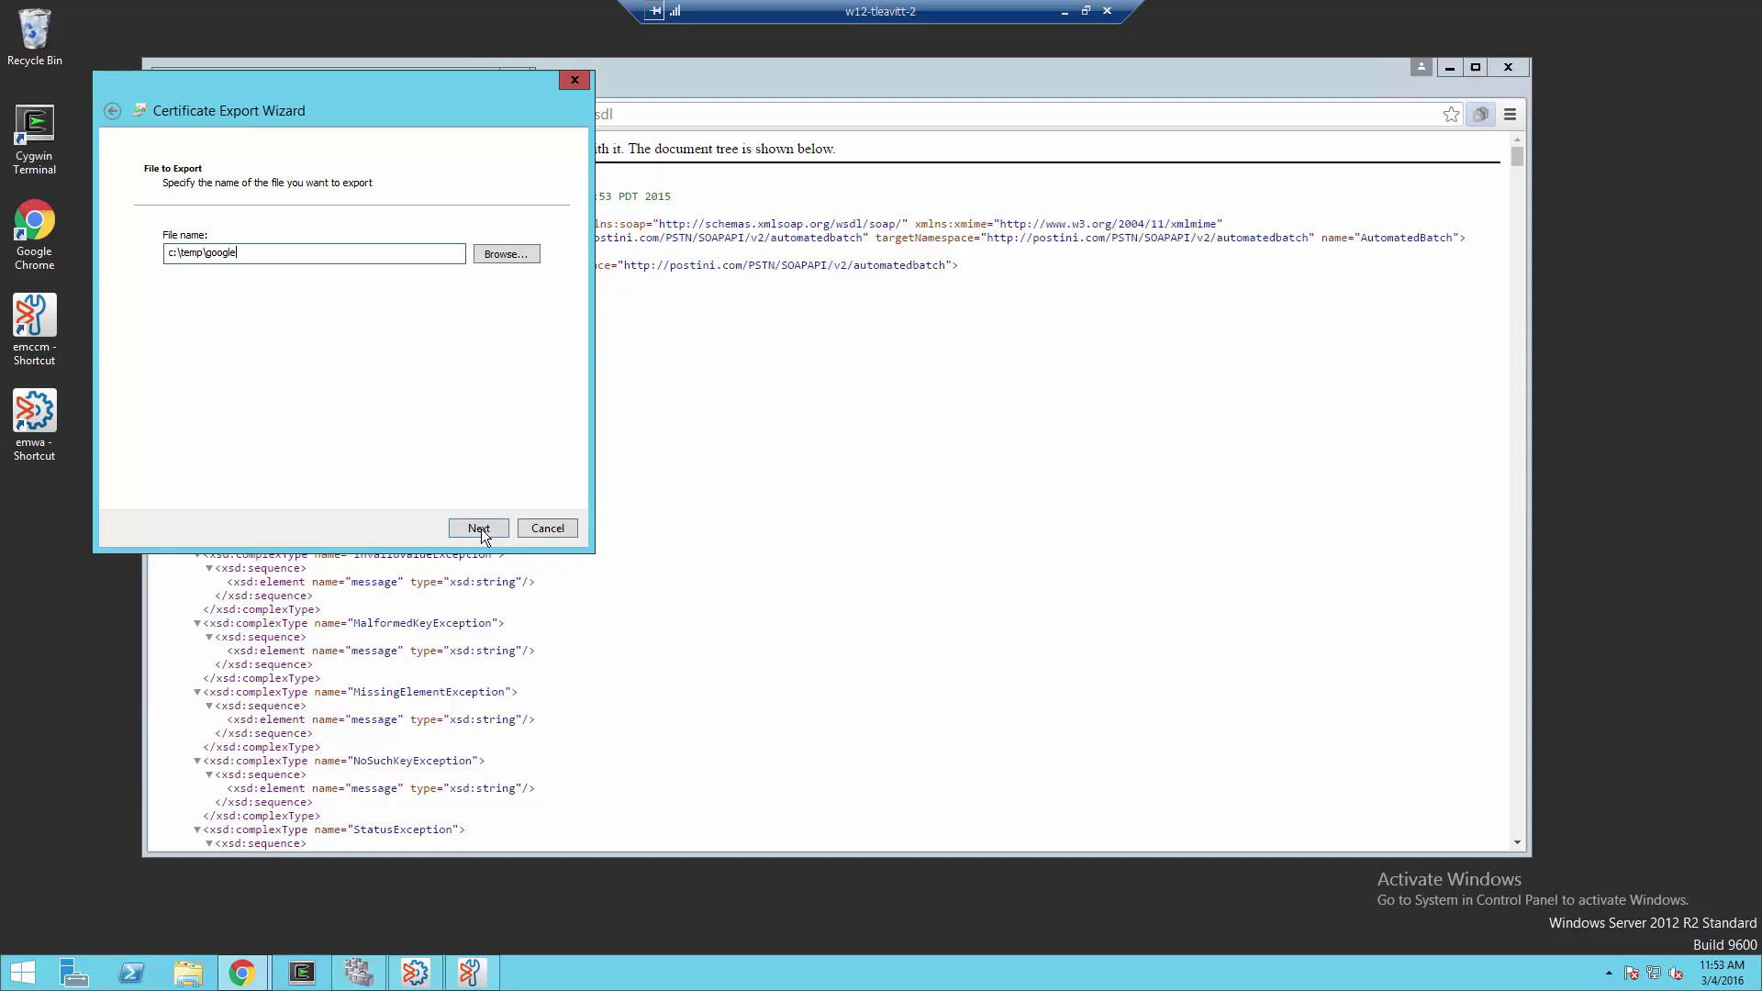
{"action": "left_click", "coordinate": [477, 529]}
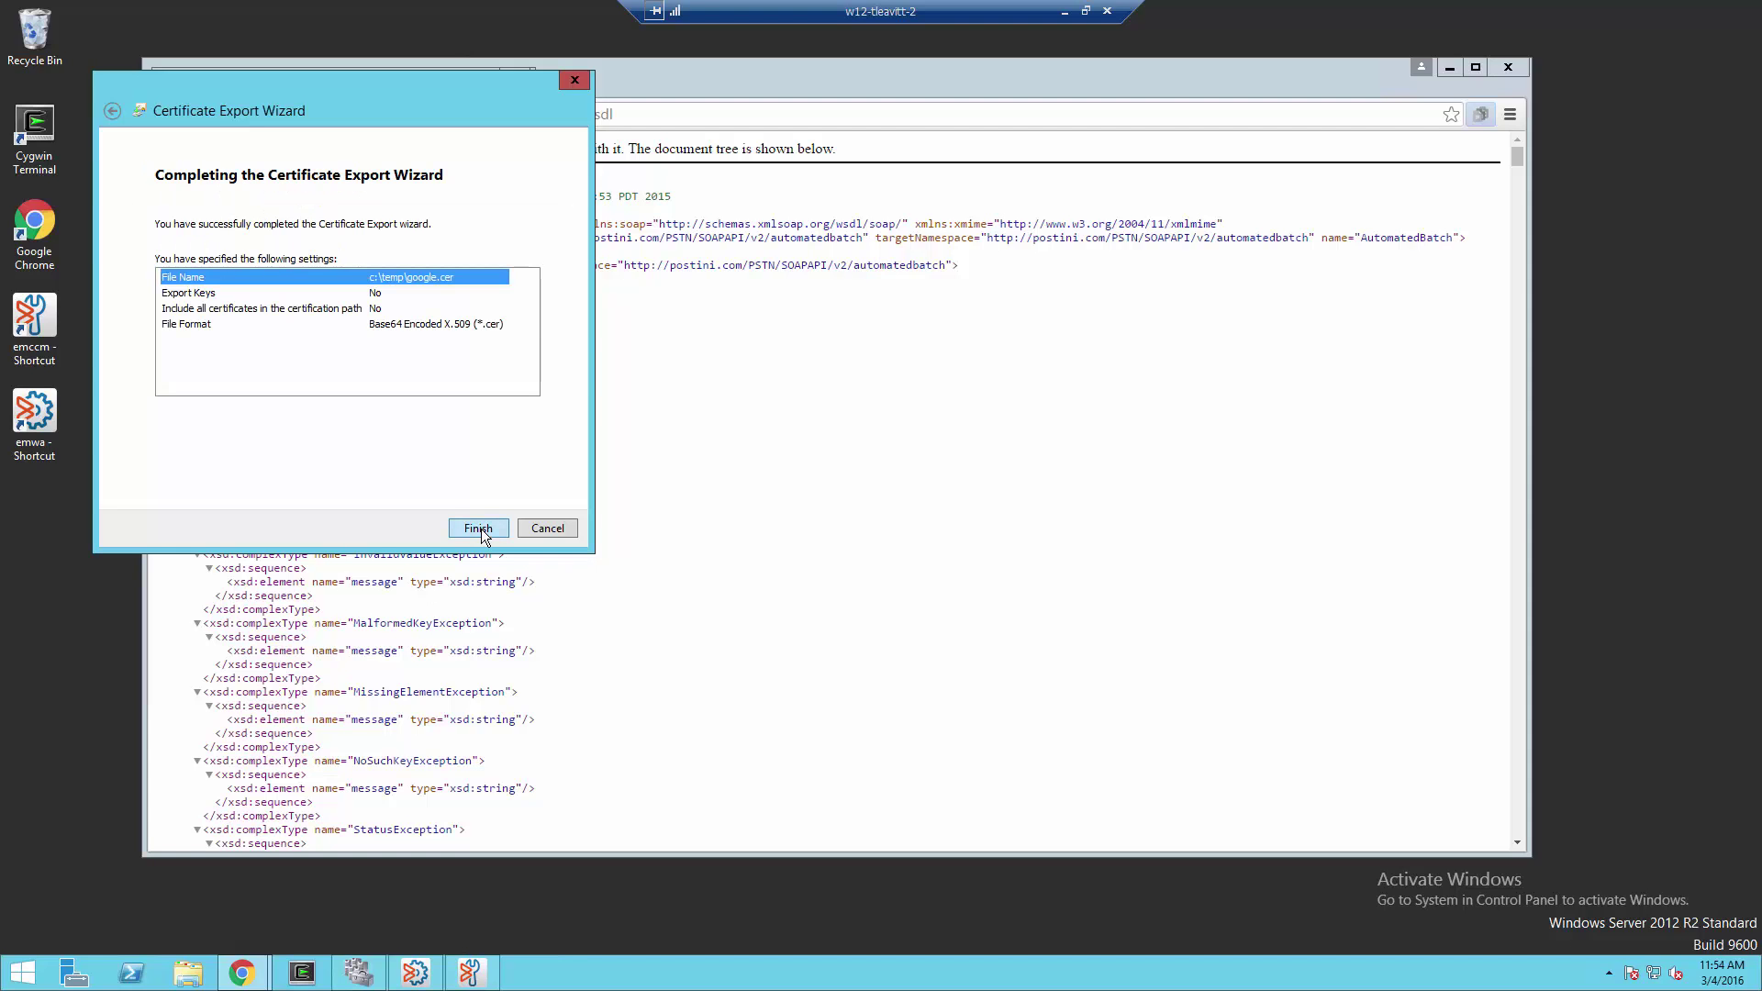
{"action": "left_click", "coordinate": [476, 528]}
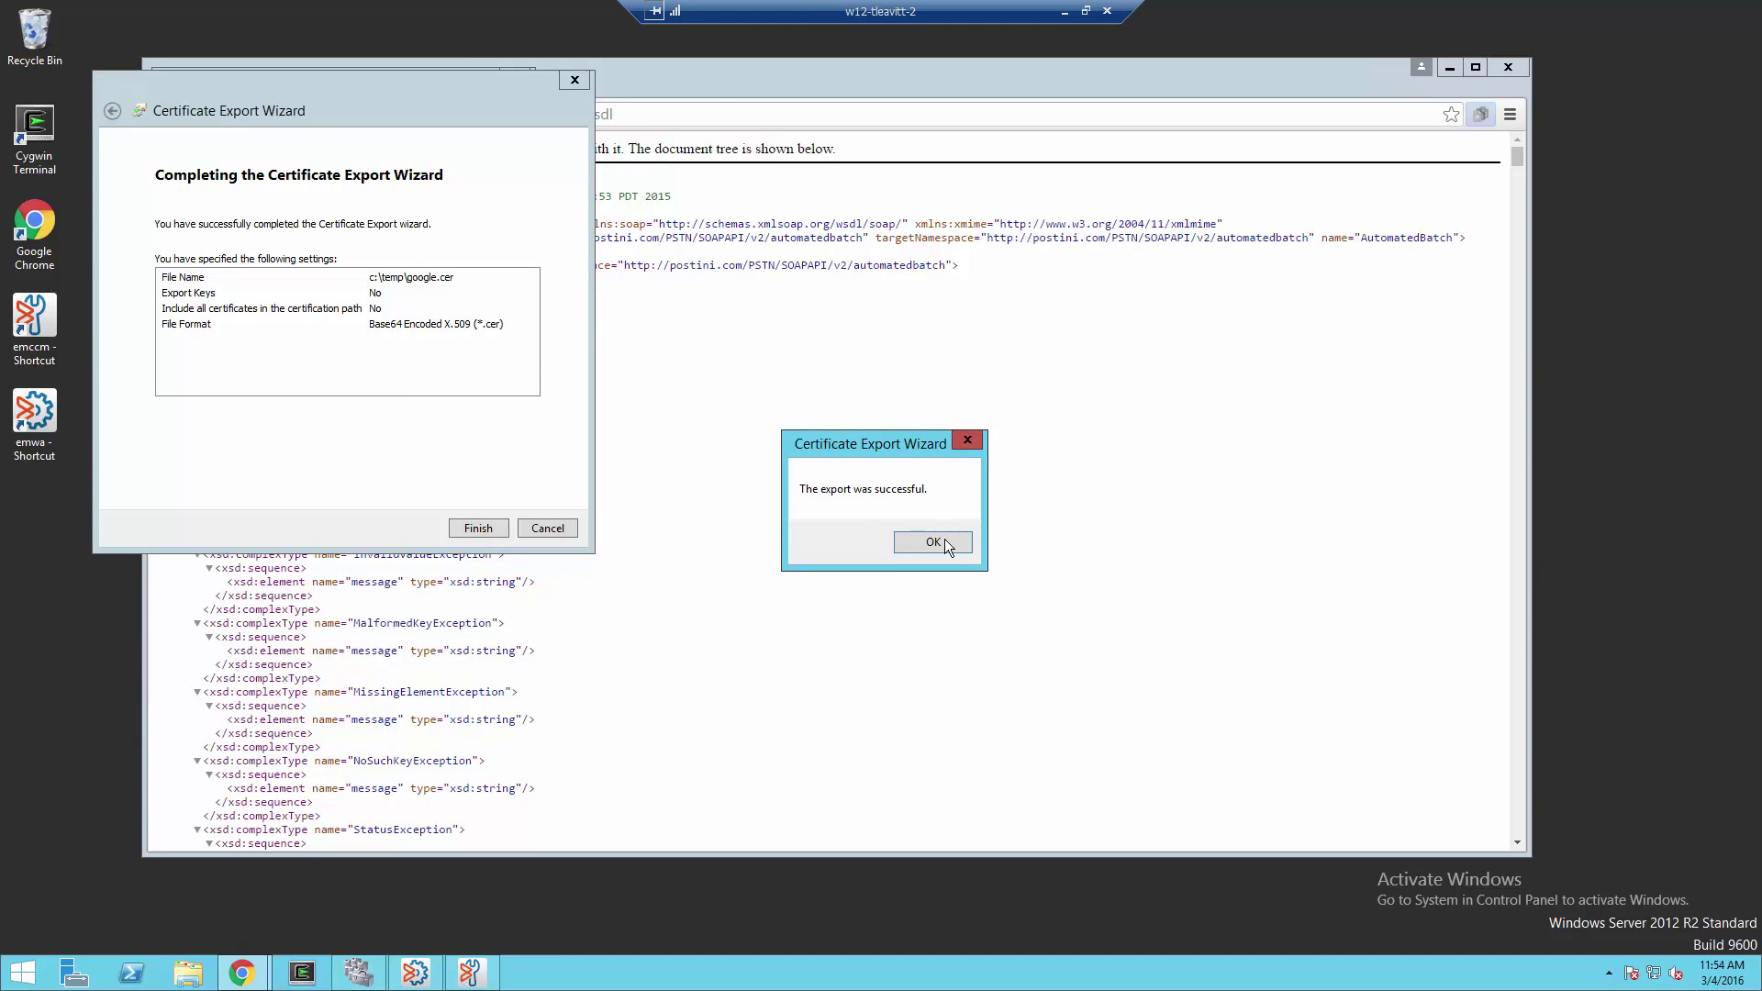
{"action": "left_click", "coordinate": [931, 542]}
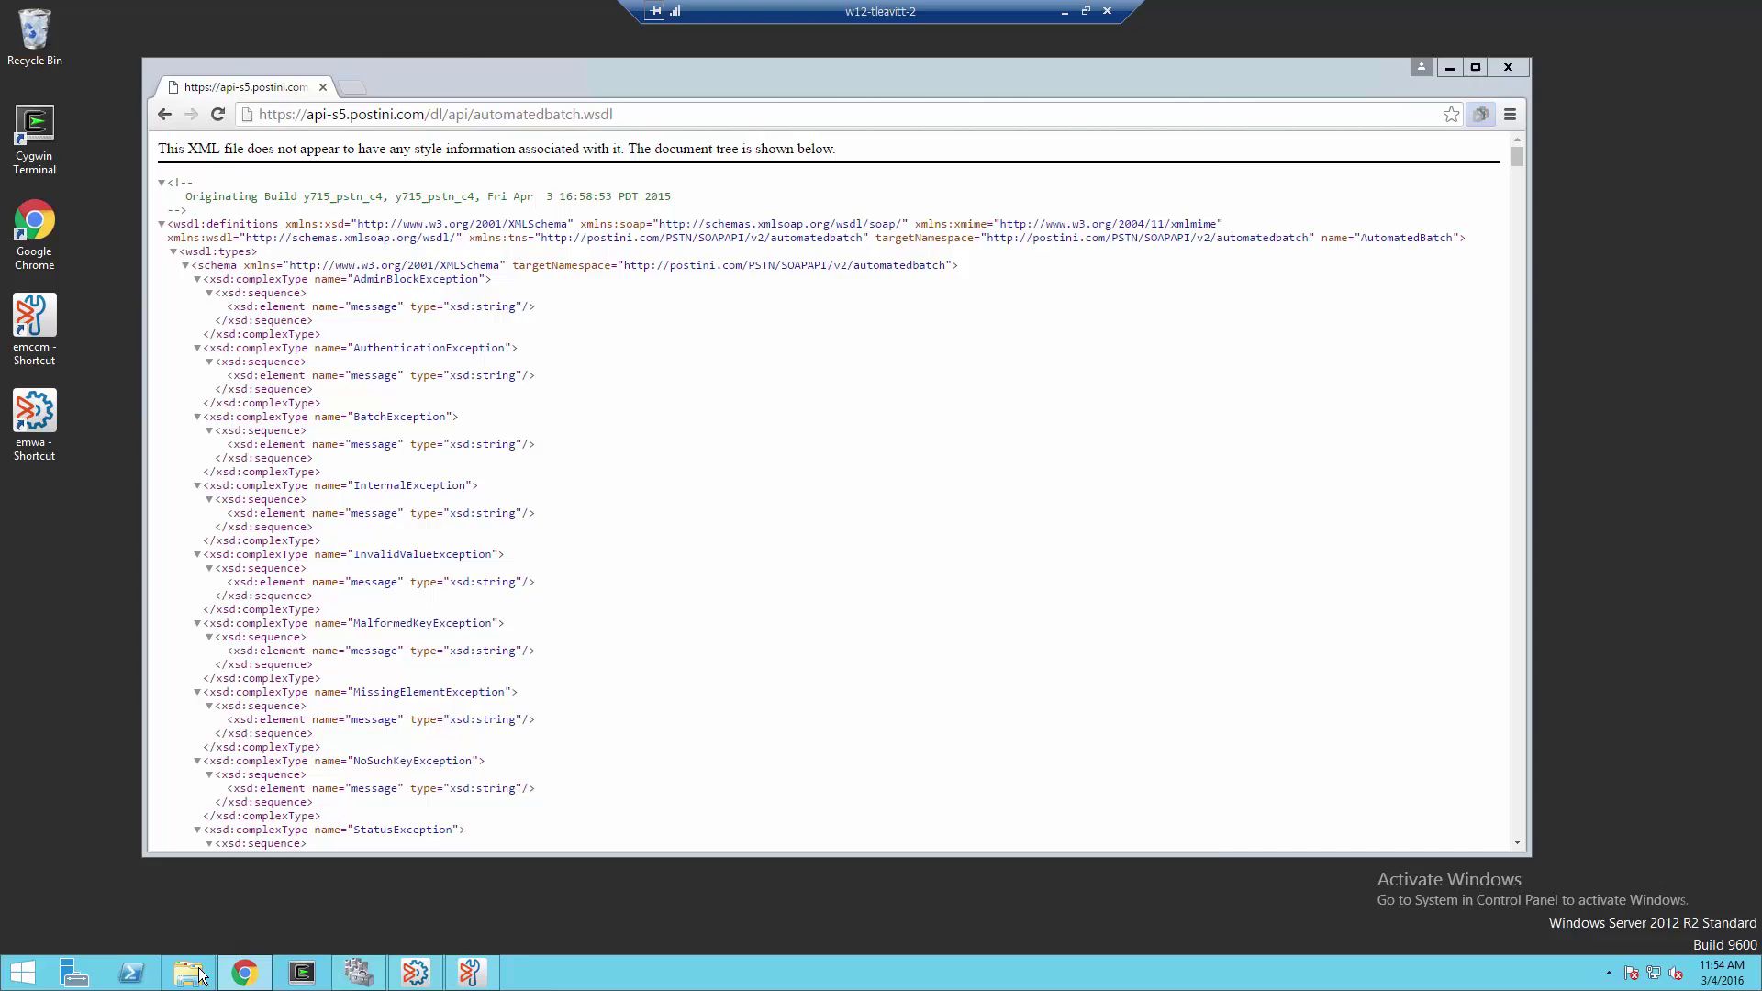
- Open google.cer from the temp folder in Notepad to view its certificate text
{"action": "left_click", "coordinate": [188, 972]}
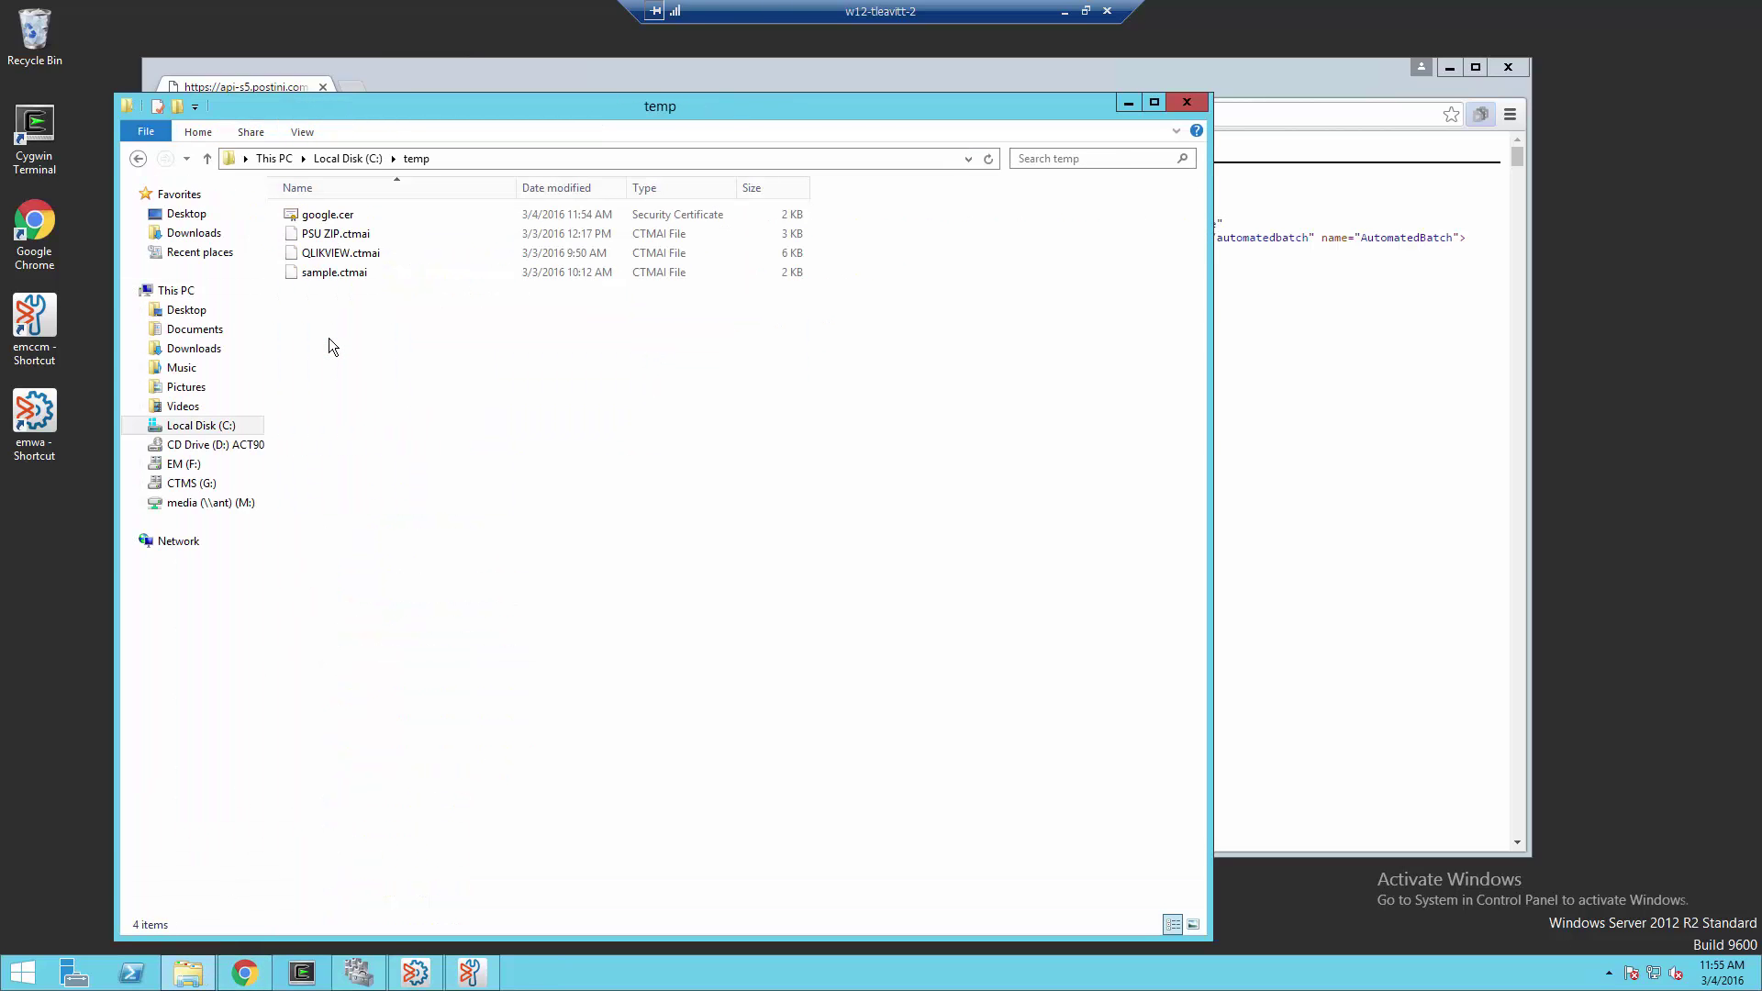
{"action": "right_click", "coordinate": [327, 215]}
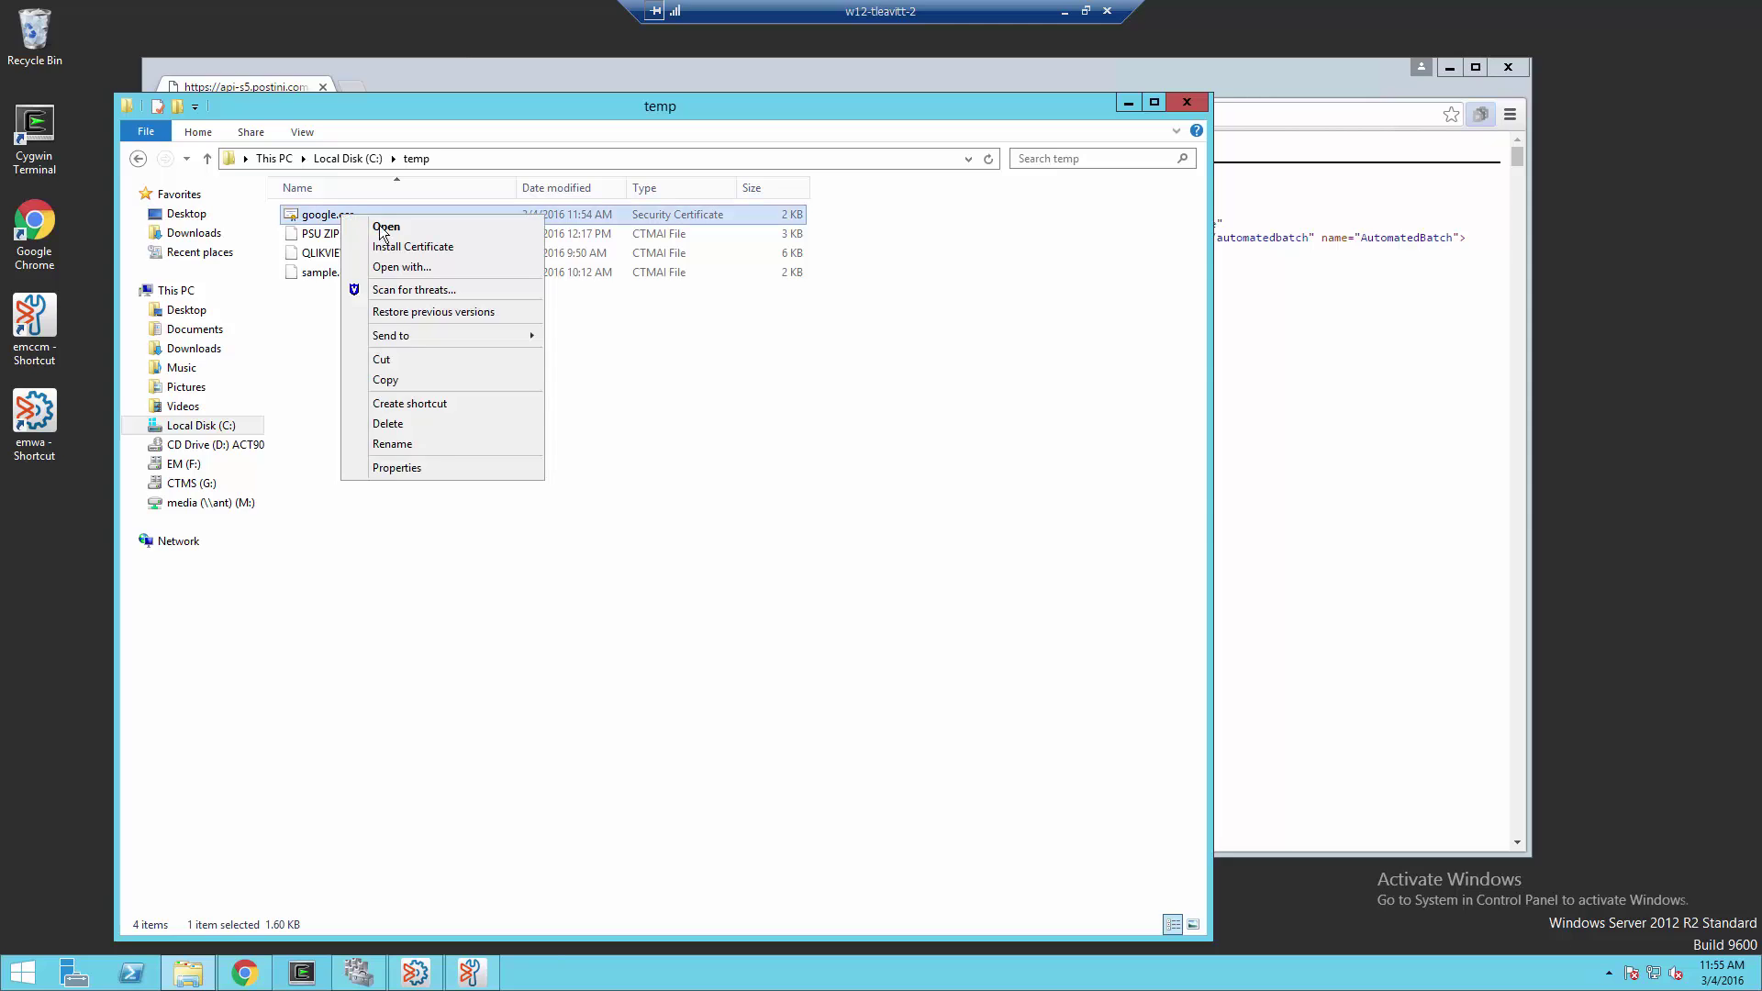
{"action": "left_click", "coordinate": [385, 226]}
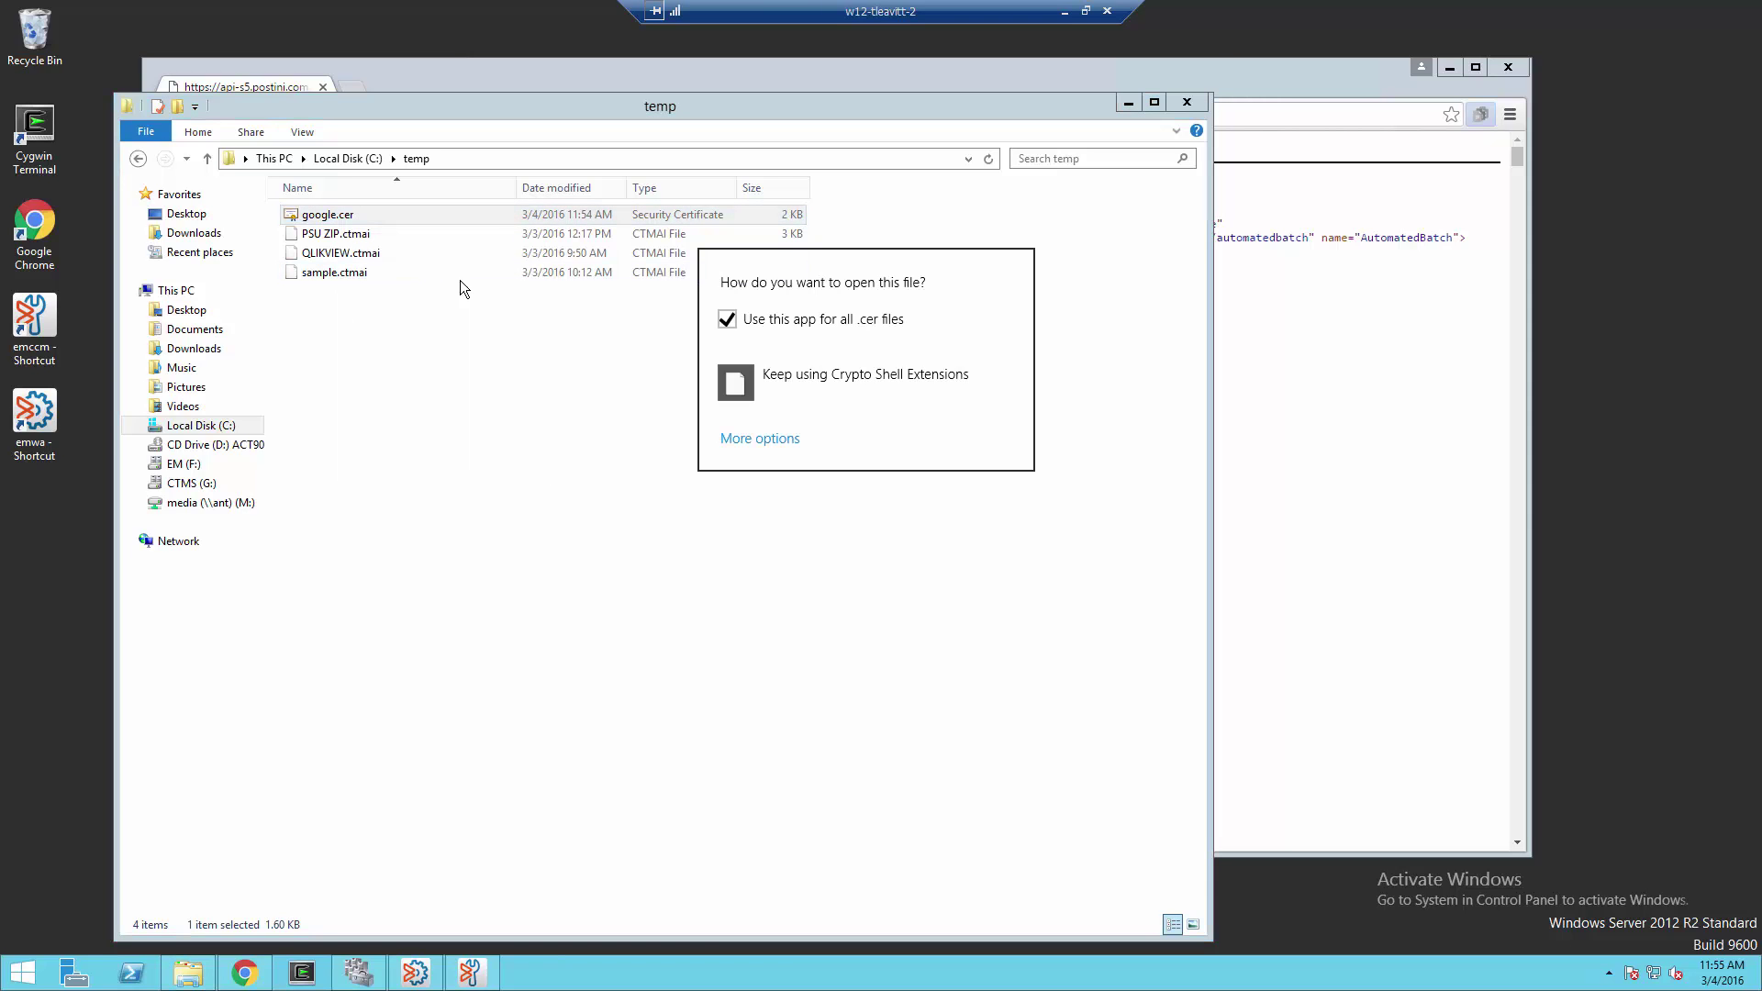
{"action": "left_click", "coordinate": [760, 439]}
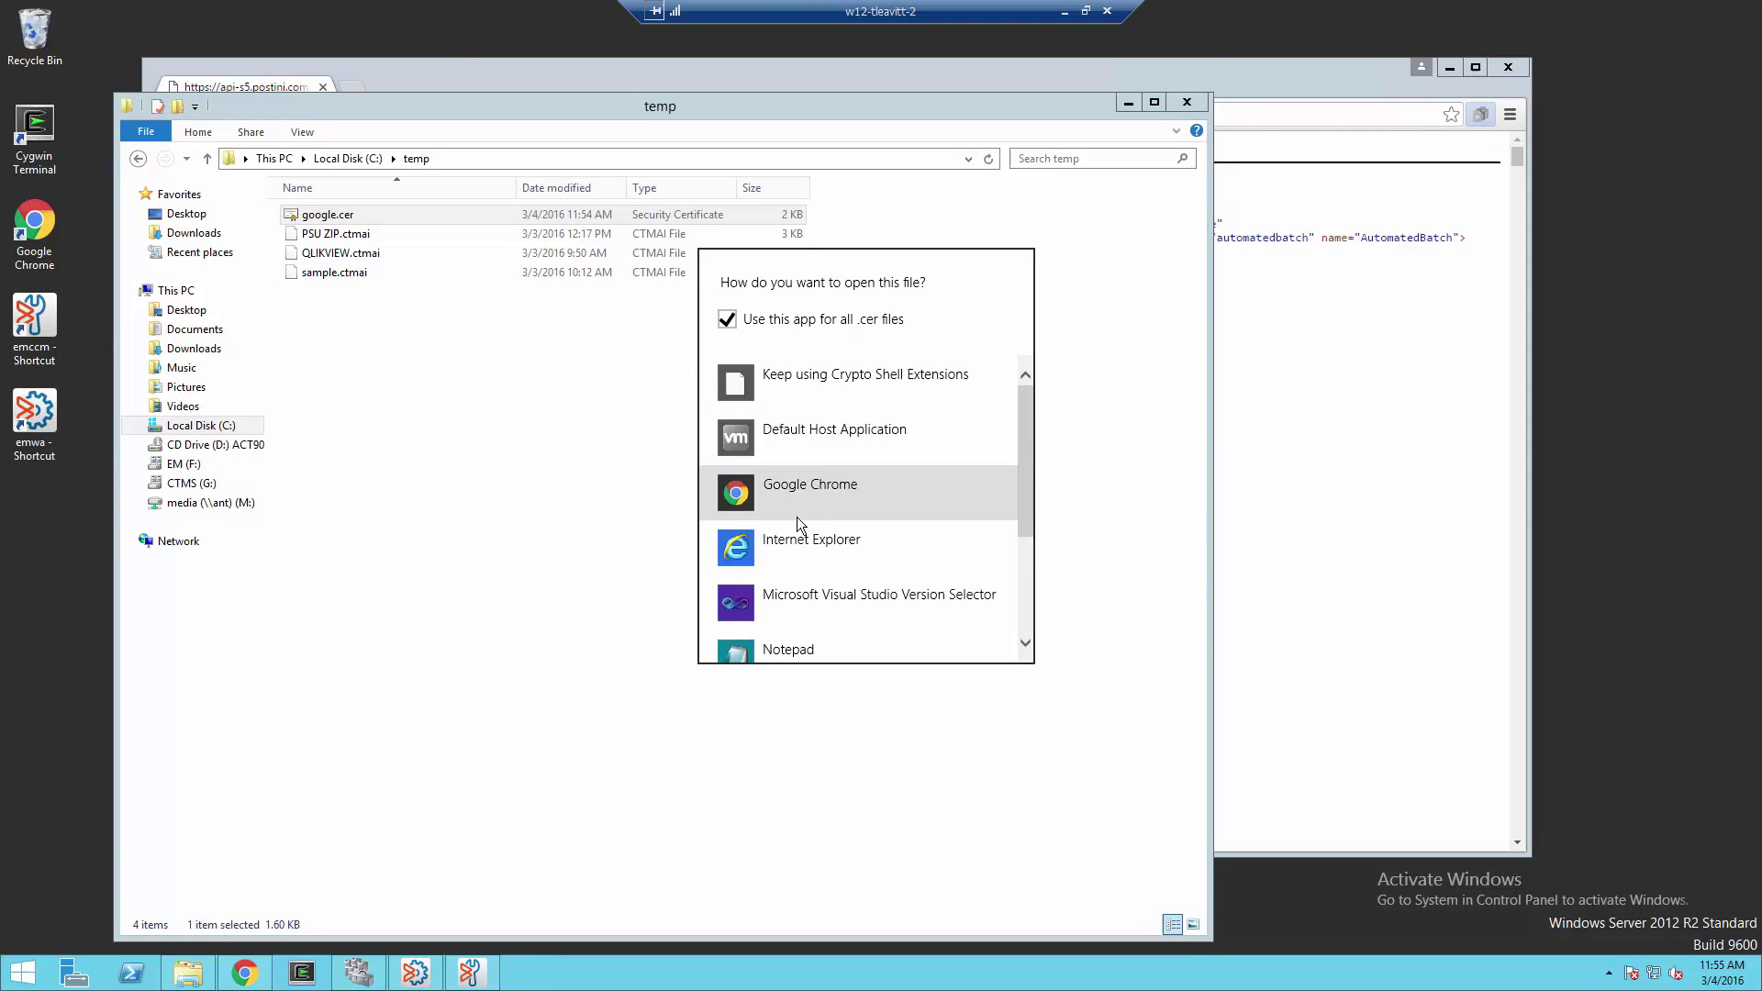
{"action": "left_click", "coordinate": [787, 649]}
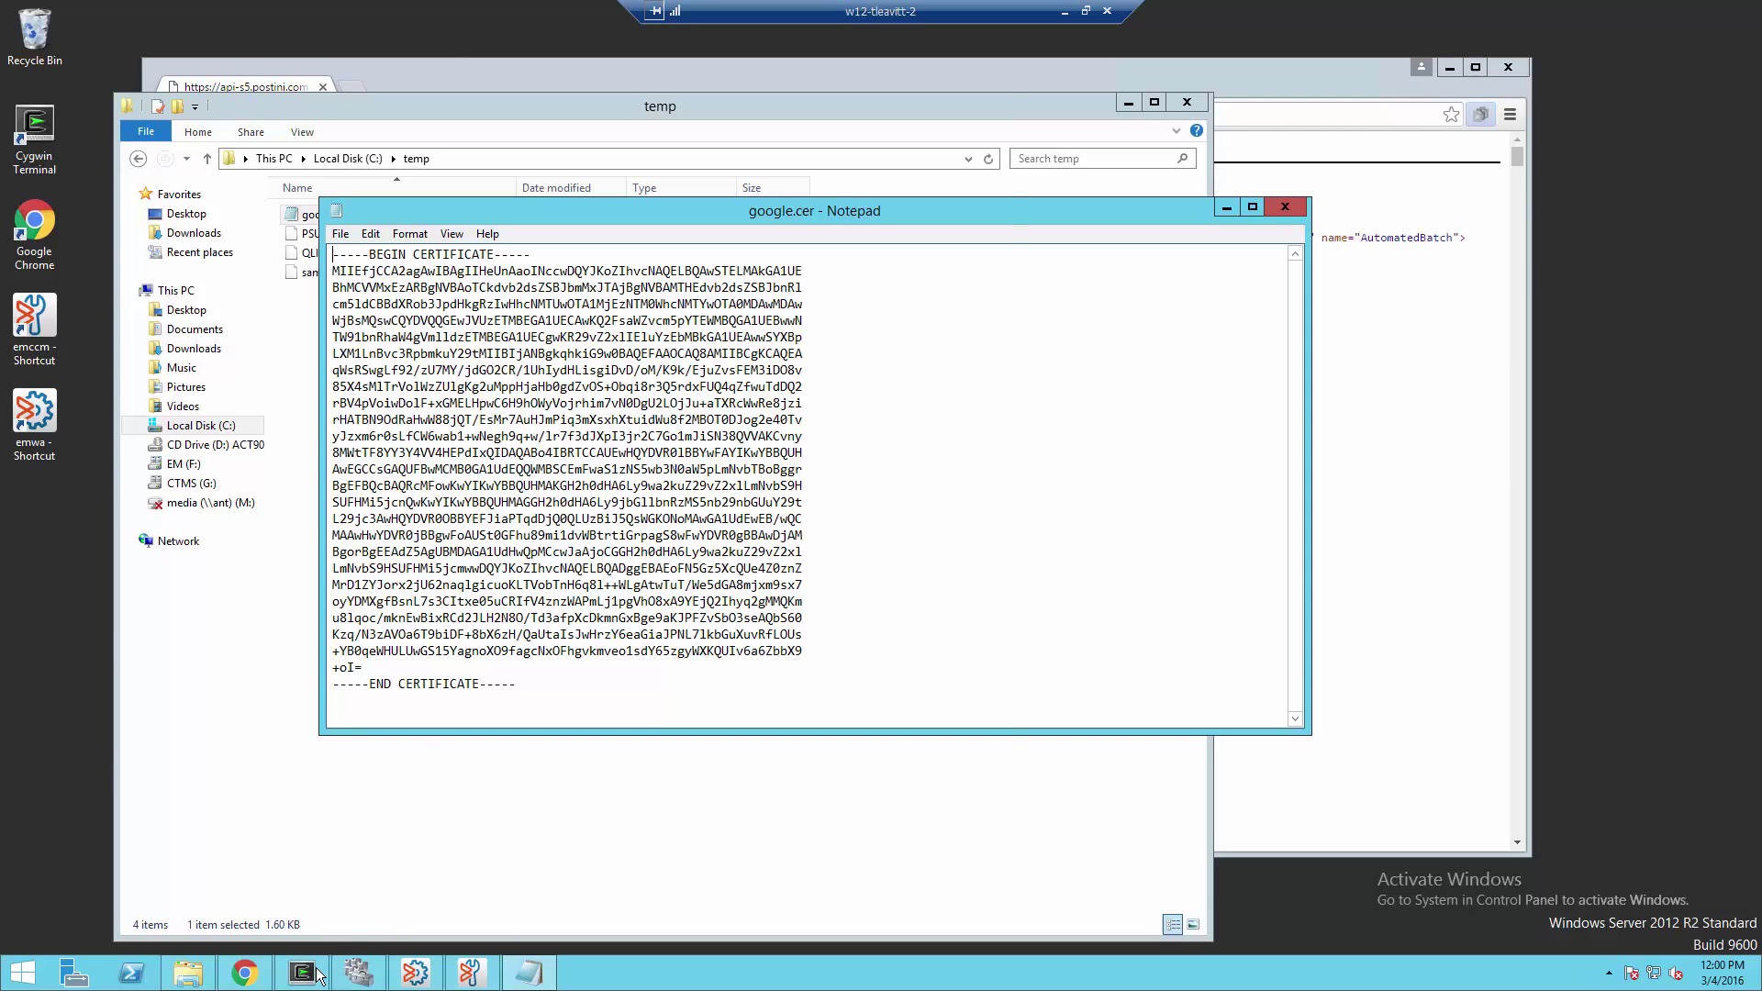
- In a new Cygwin terminal, run openssl s_client -connect api-s5.postini.com:443 -showcerts
{"action": "left_click", "coordinate": [300, 971]}
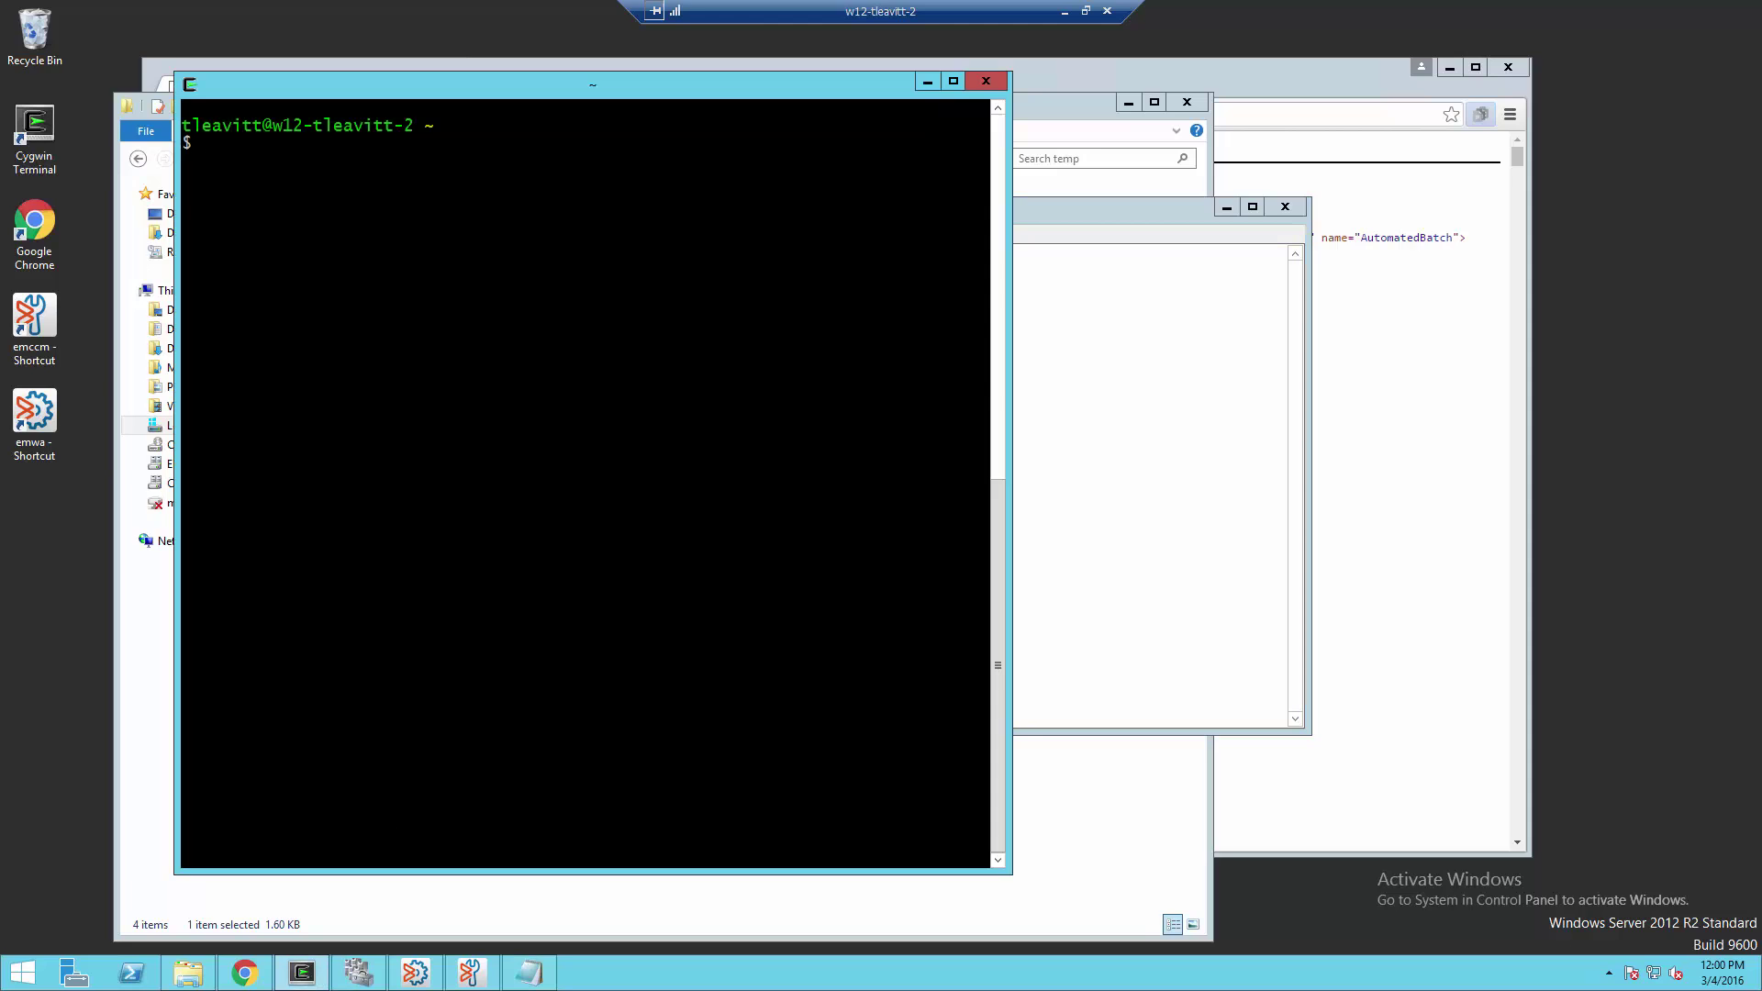
{"action": "type", "text": "openssl s_client -connect api-s5.postini.com:443 -showcerts"}
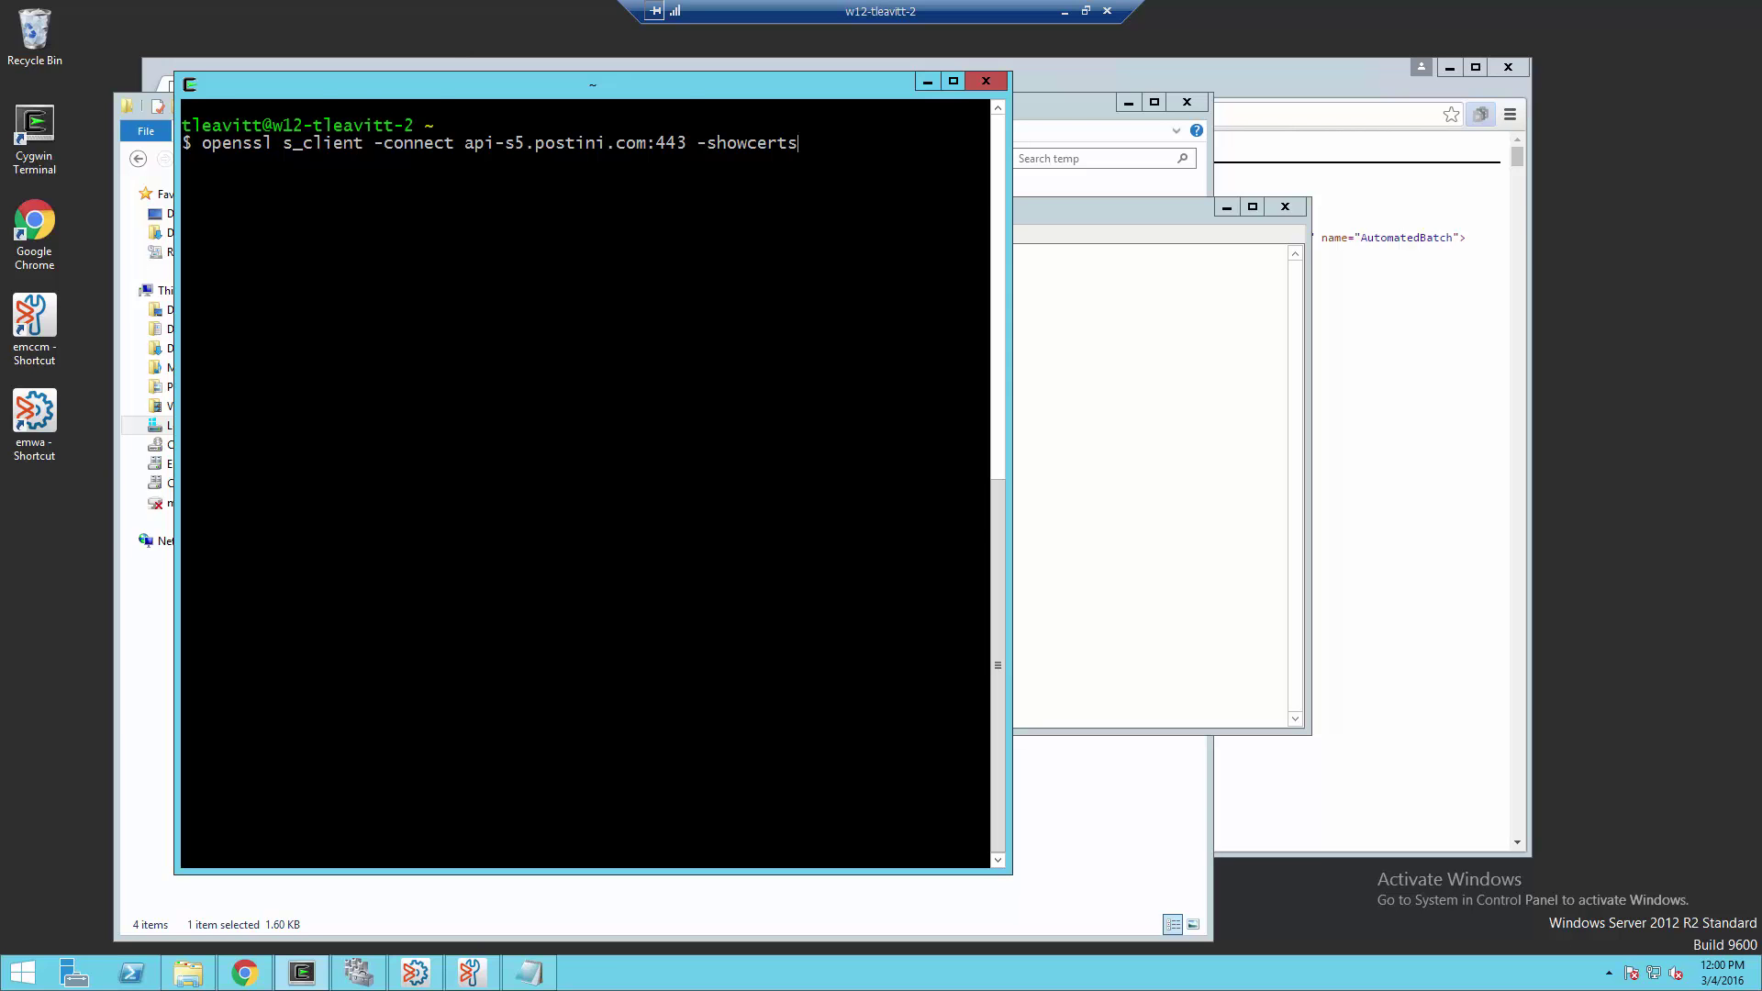
{"action": "key", "text": "enter"}
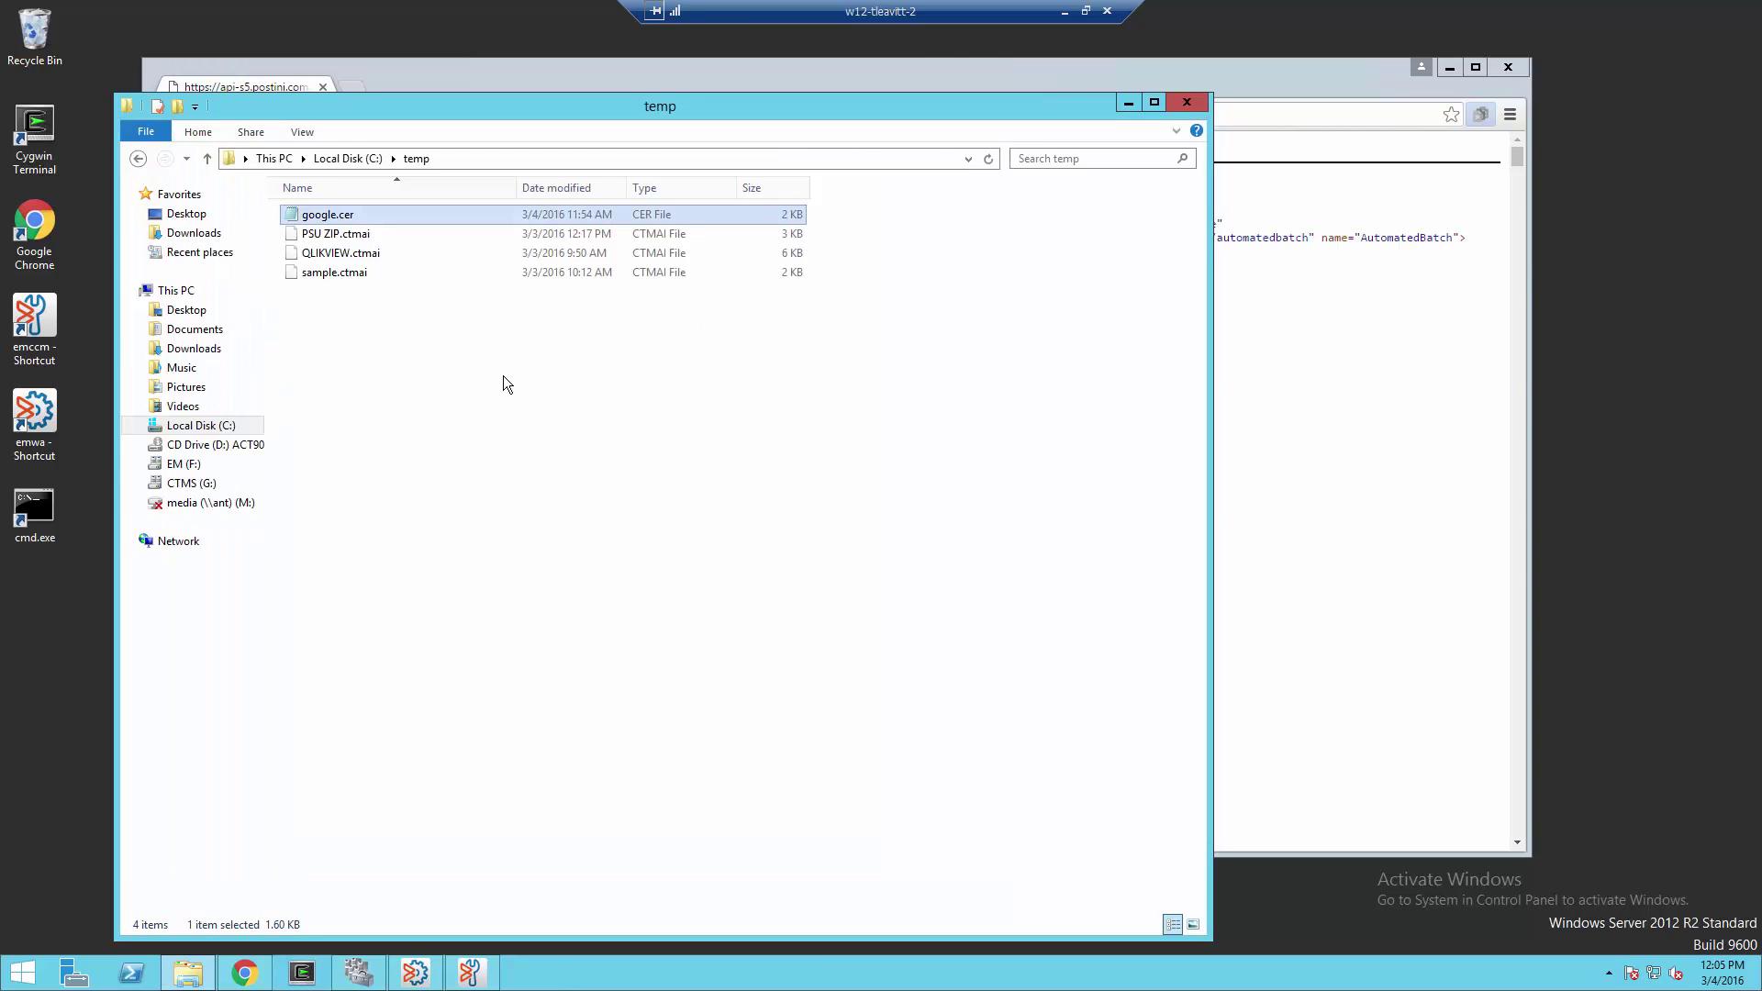
- Launch the cmd.exe desktop shortcut with administrator rights
{"action": "right_click", "coordinate": [34, 504]}
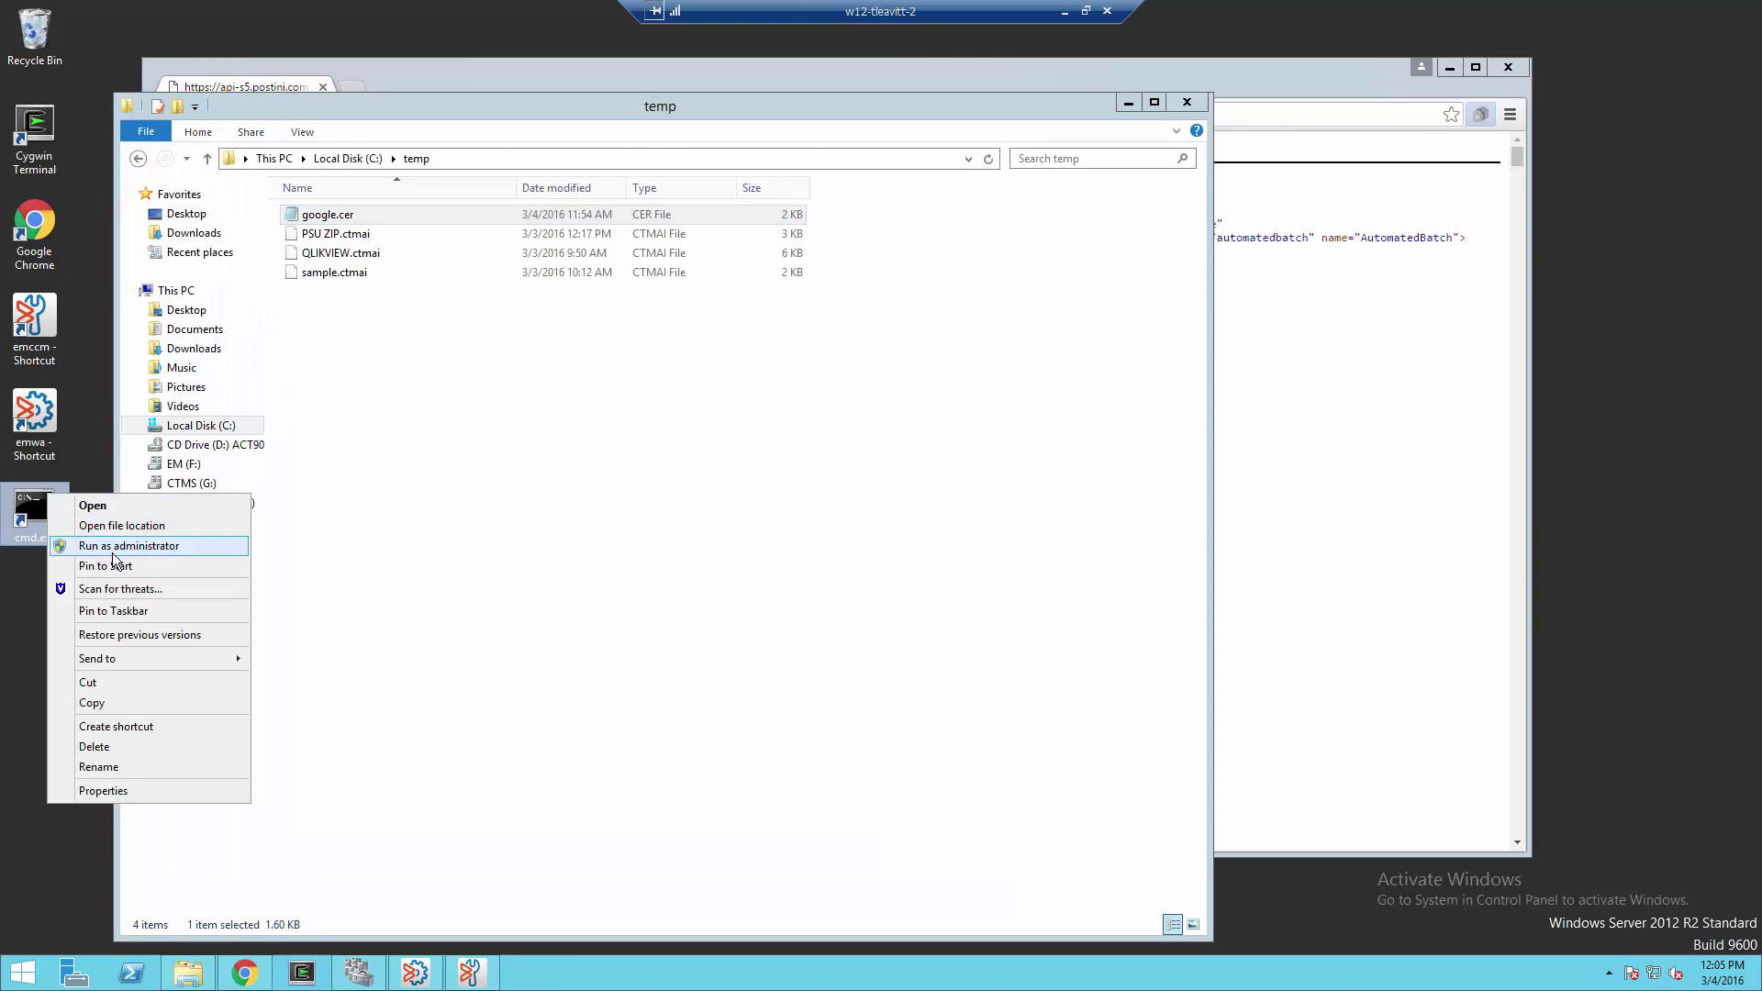
{"action": "left_click", "coordinate": [130, 546]}
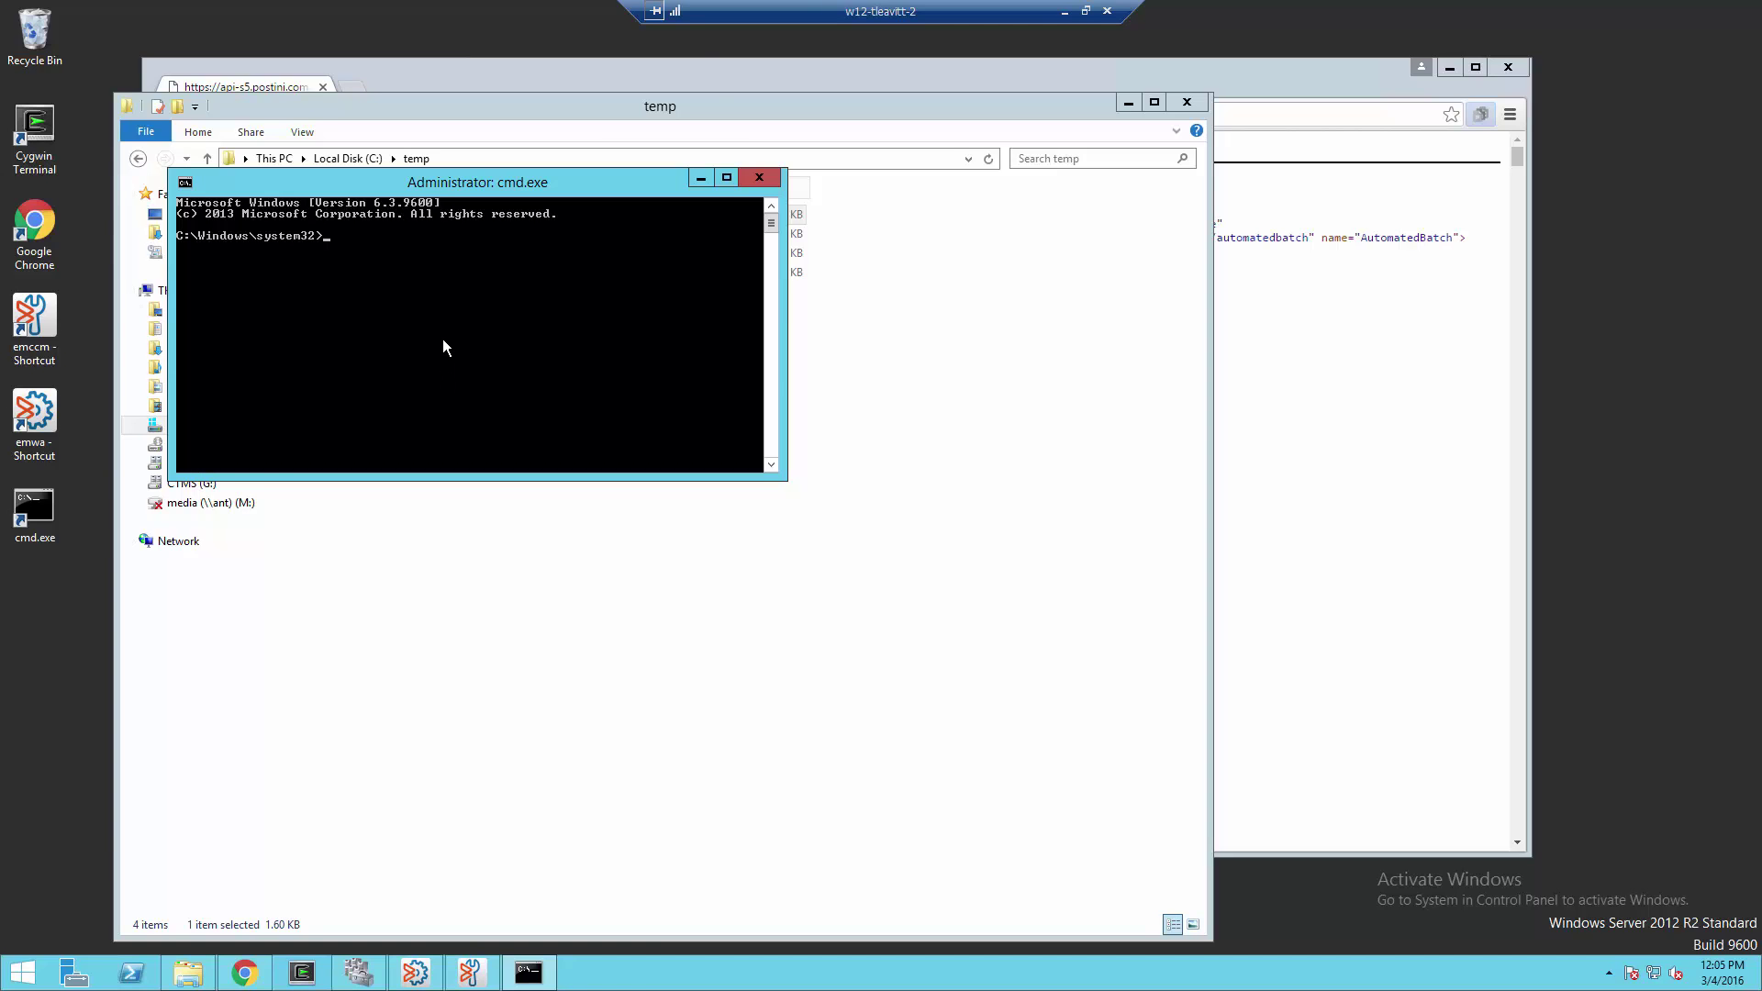
- Paste the cd /d command to the Control-M Agent JRE folder on drive G
{"action": "right_click", "coordinate": [442, 346]}
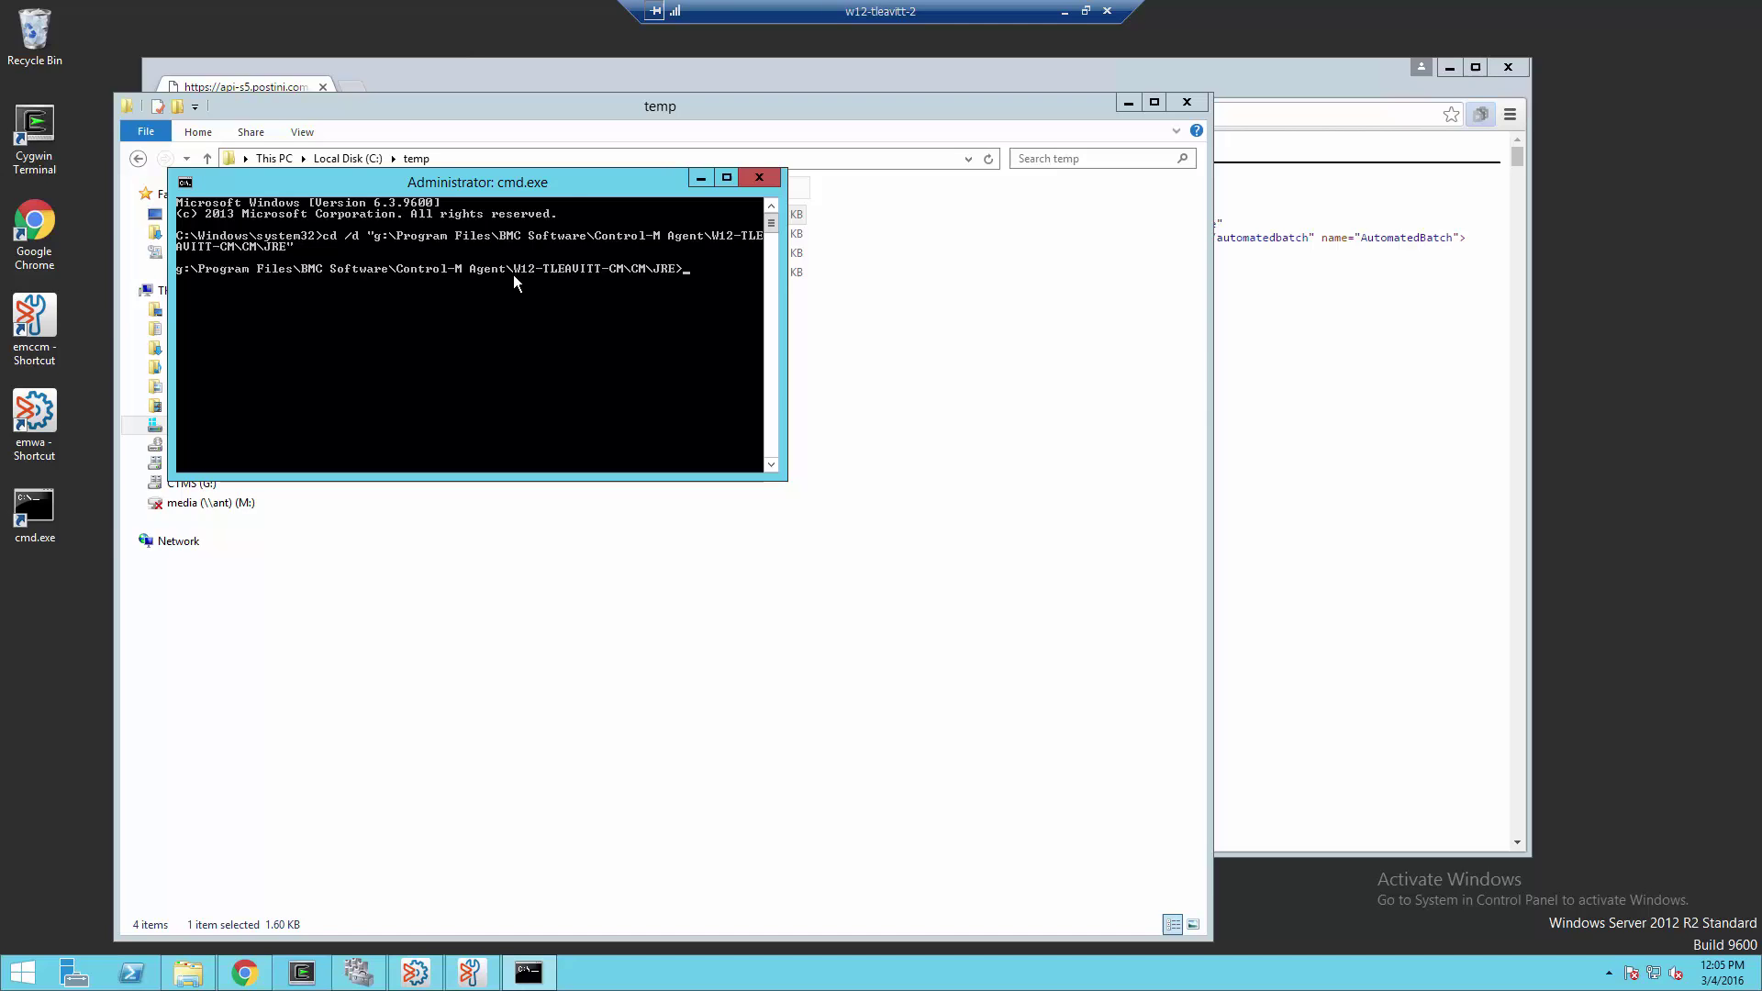
{"action": "mouse_move", "coordinate": [636, 284]}
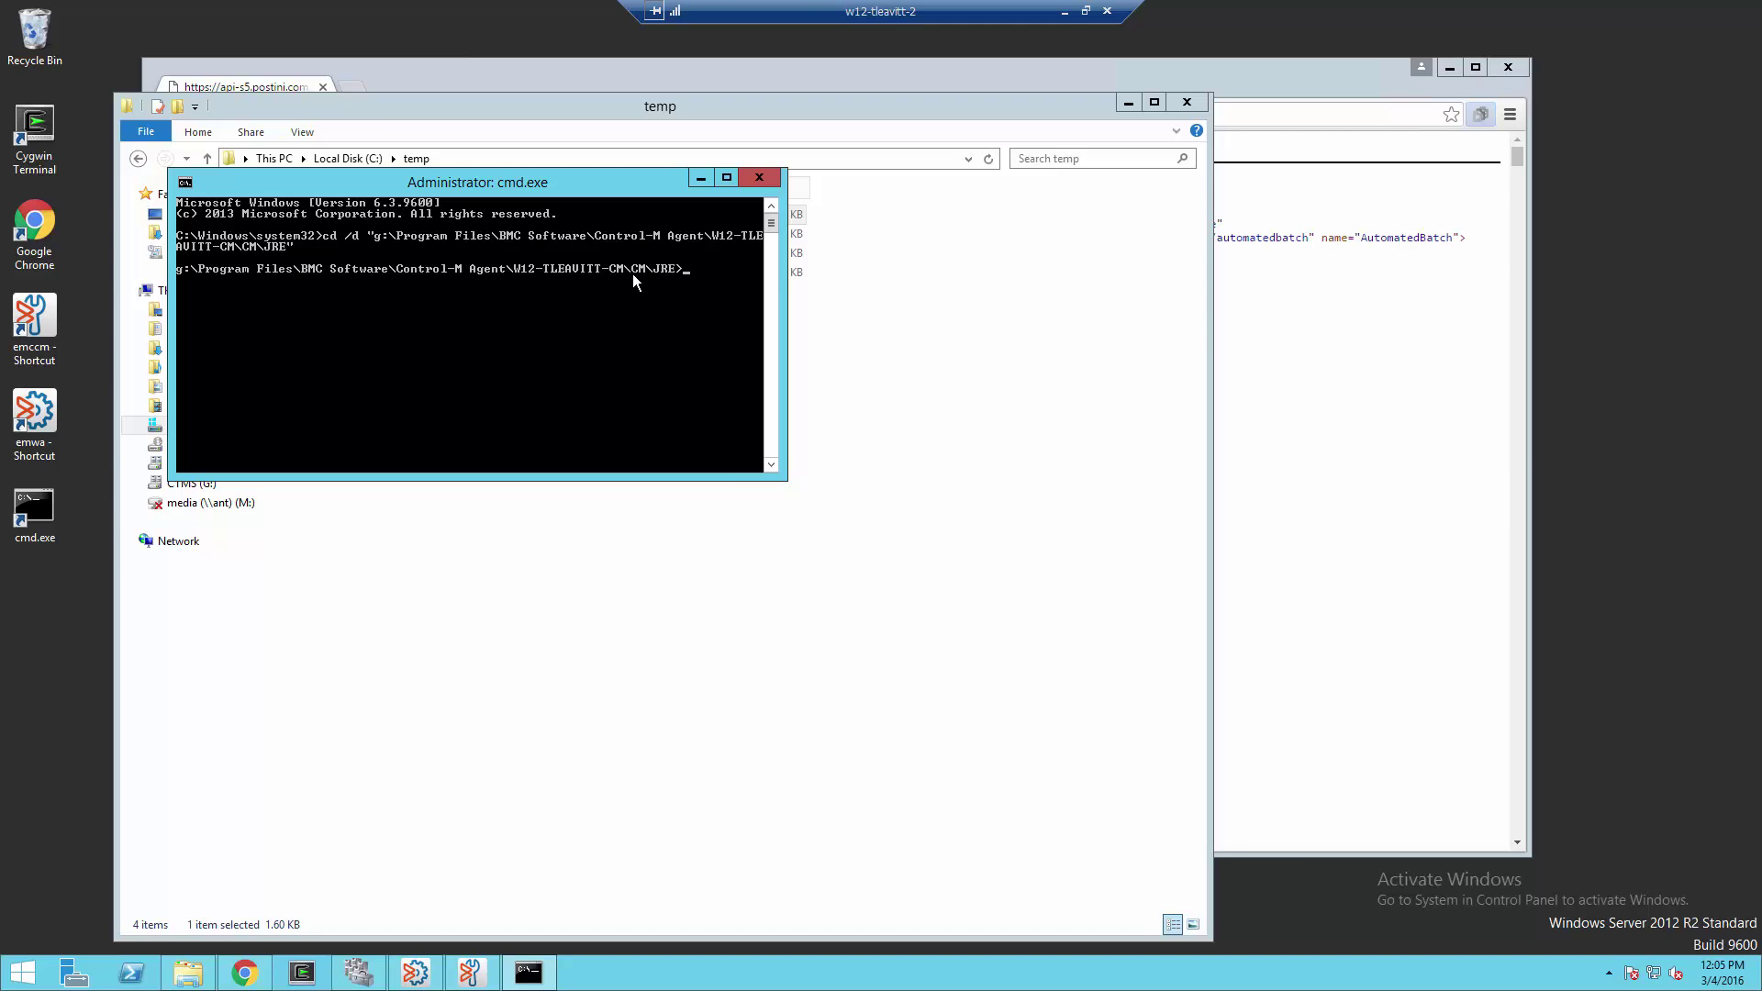
{"action": "mouse_move", "coordinate": [642, 281]}
{"action": "type", "text": "bin\\keytool -importcert -file c:\\temp\\google.cer -keystore lib\\security\\cacerts -alias google"}
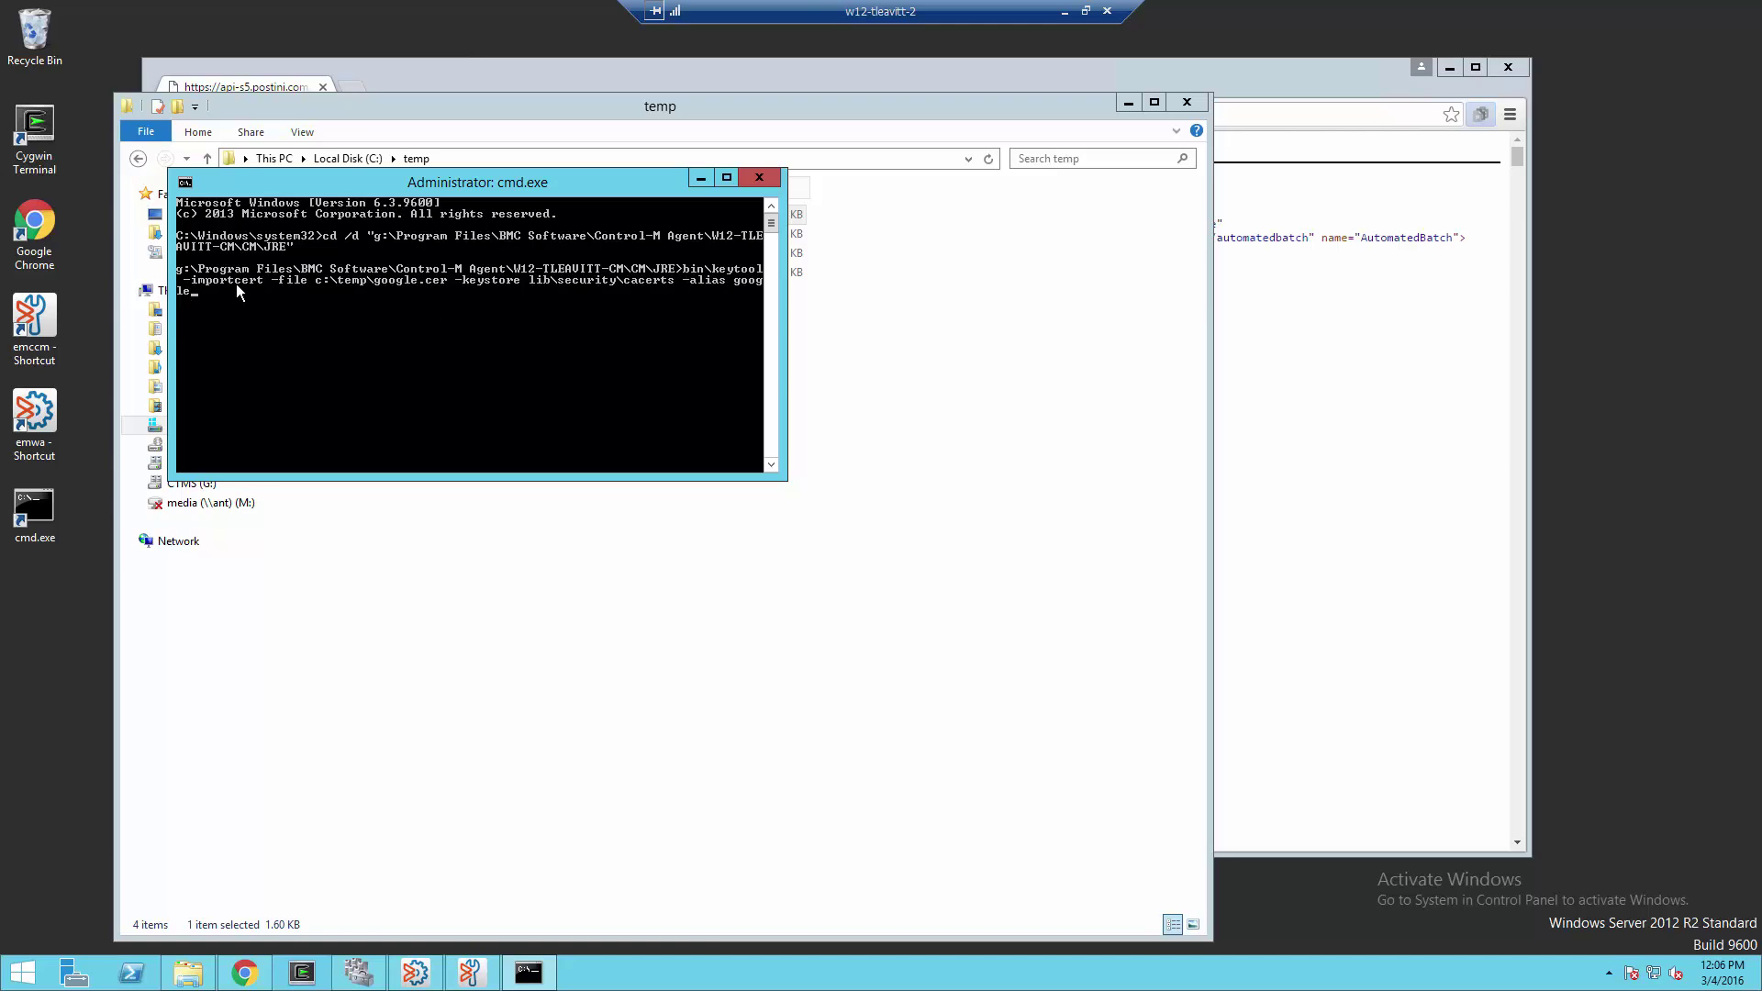
{"action": "mouse_move", "coordinate": [298, 294]}
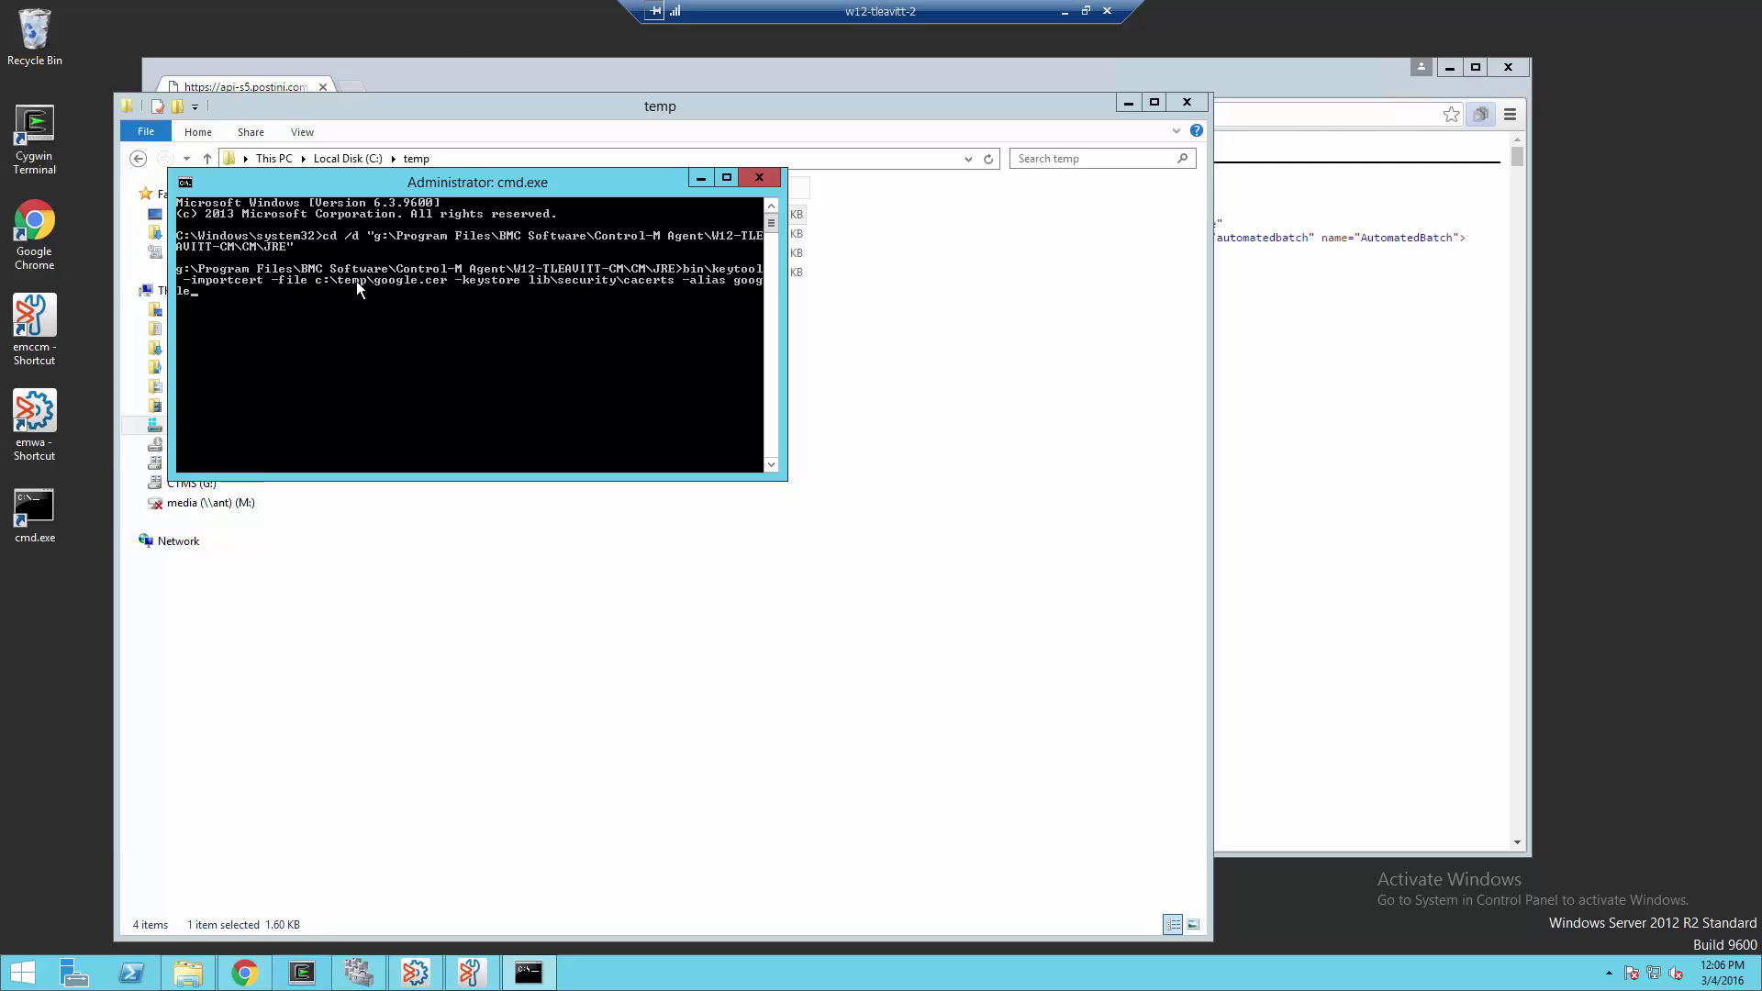
{"action": "mouse_move", "coordinate": [471, 295]}
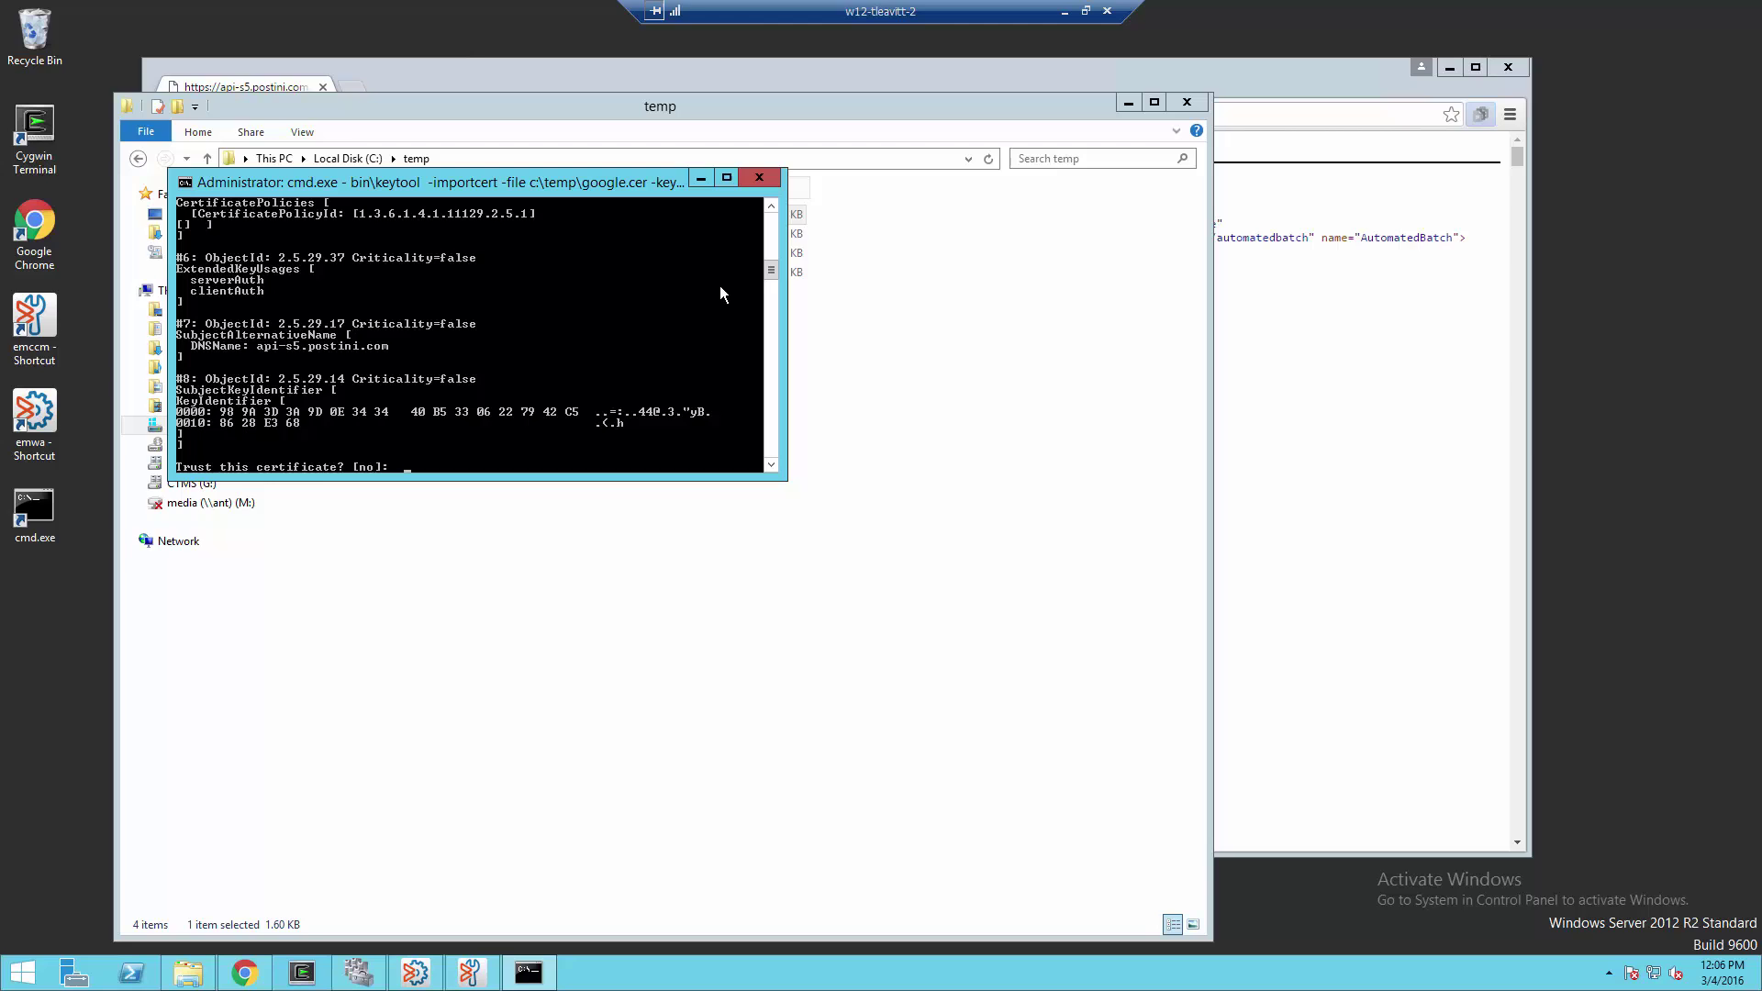
- Answer 'yes' to trust google.cer and add it to the cacerts keystore
{"action": "type", "text": "yes"}
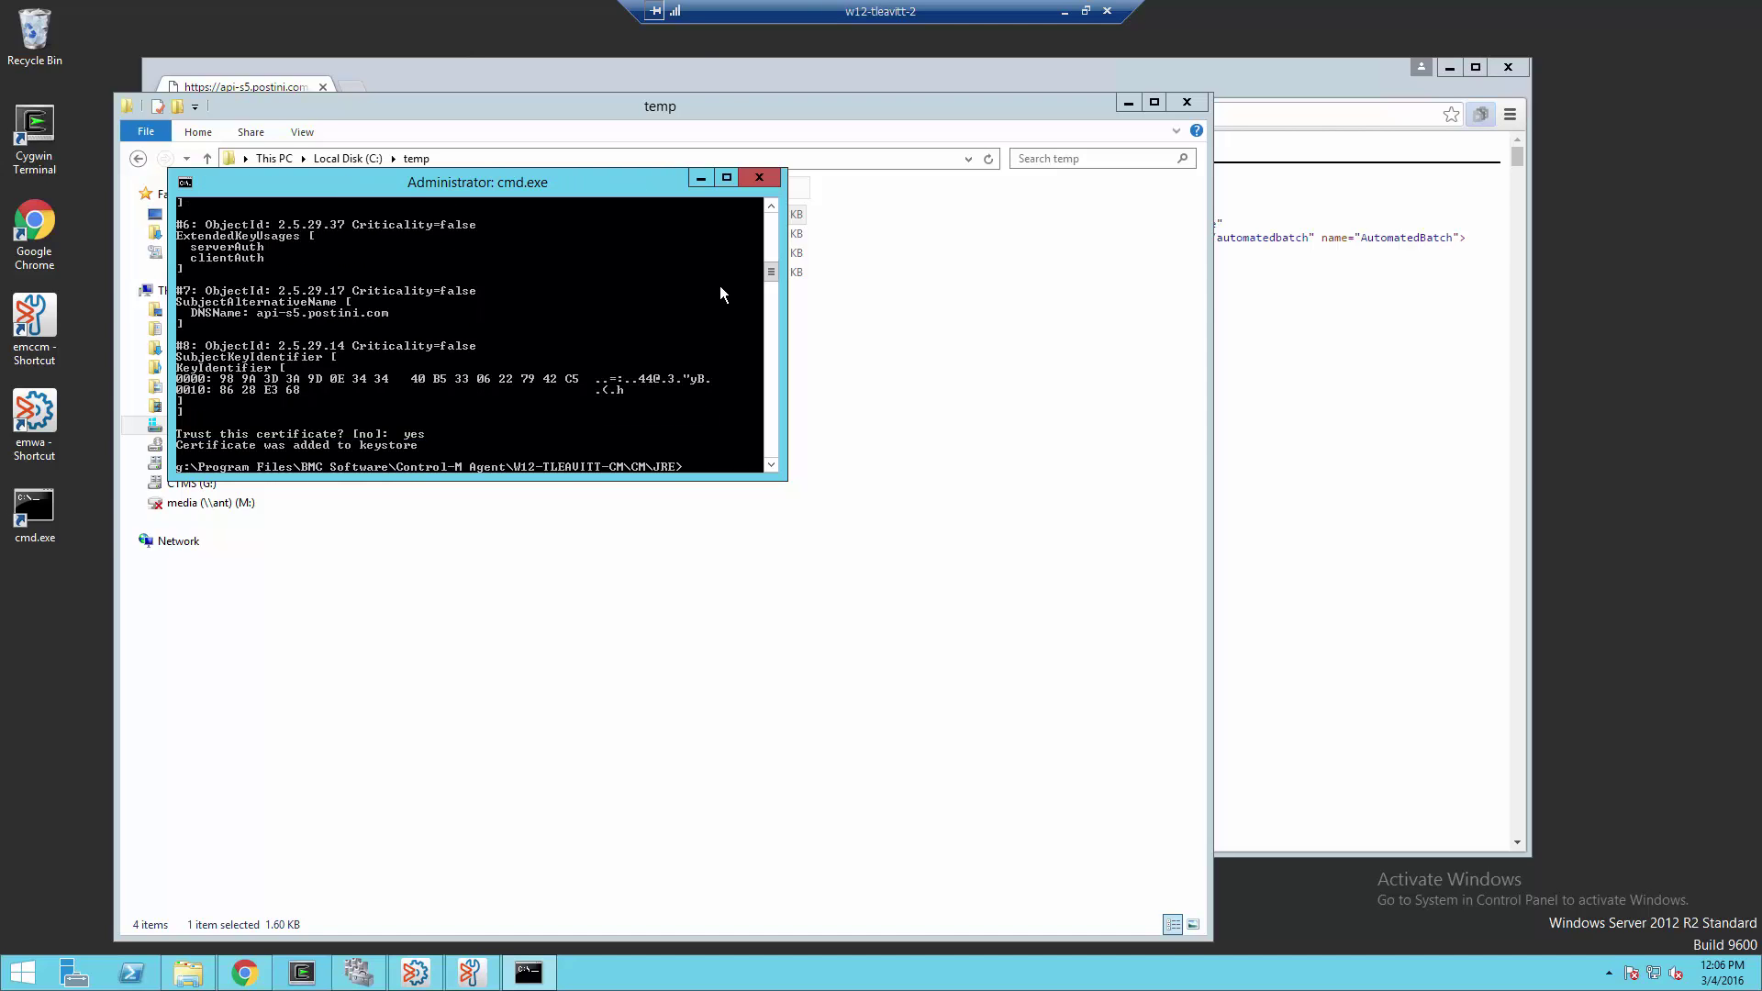